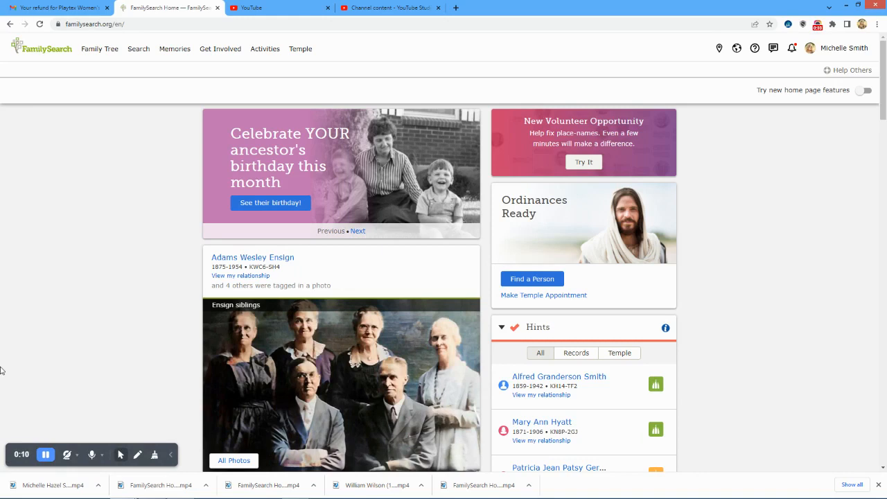
mouse_move(90, 222)
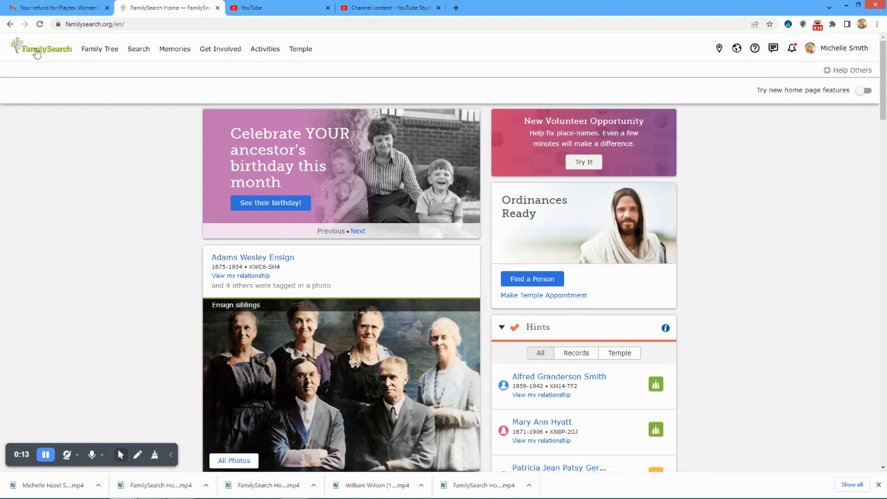
mouse_move(812, 261)
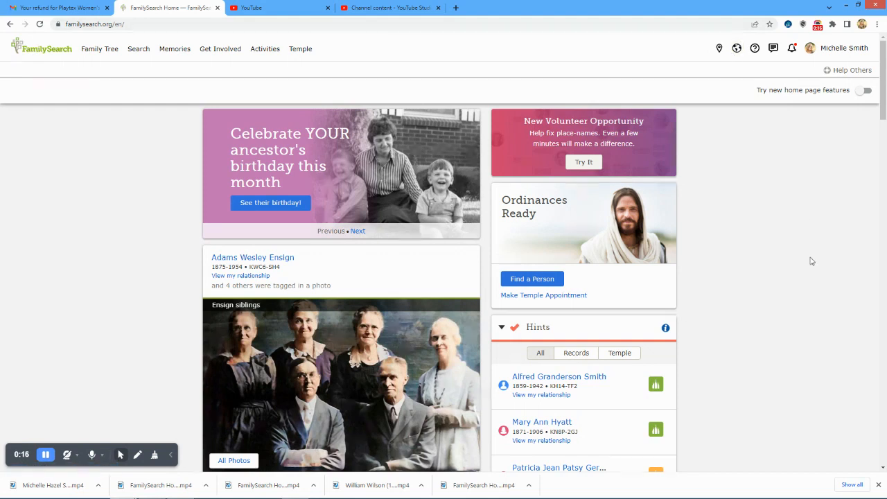
Scroll down the home page to reach the Hints panel
scroll(down, 3)
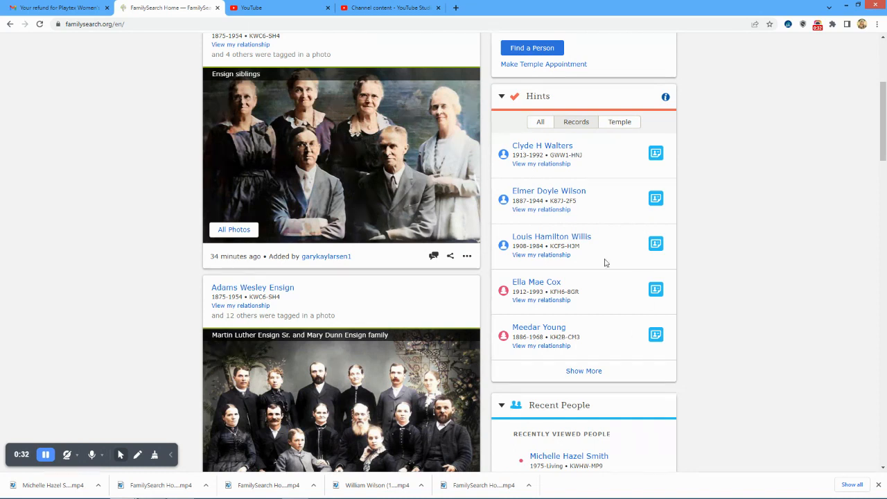
Load more people into the record hints list and scroll through the longer list
click(583, 372)
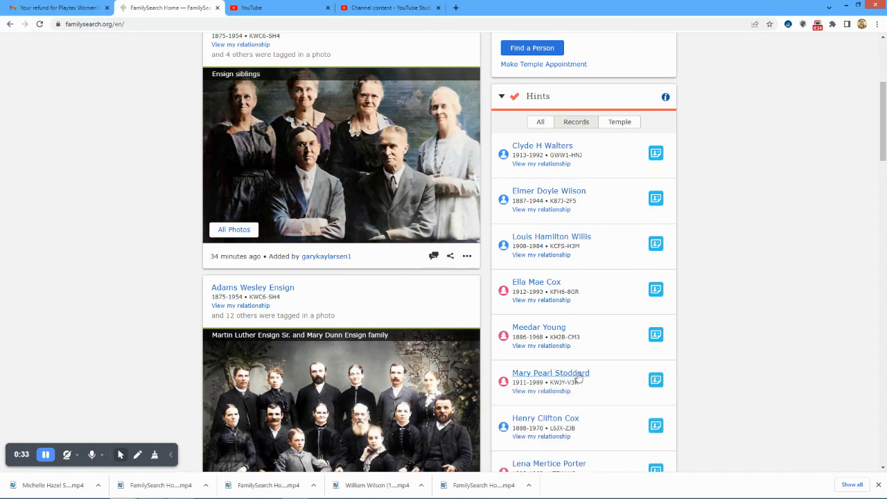
scroll(down, 3)
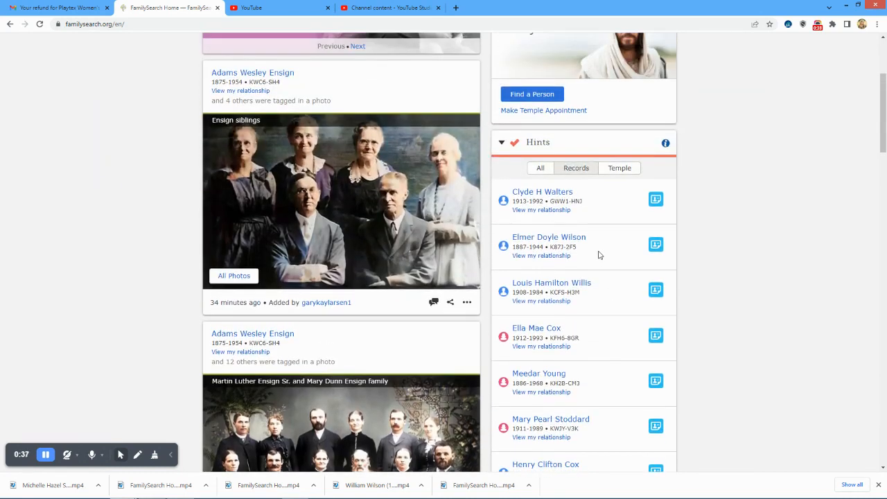
mouse_move(580, 255)
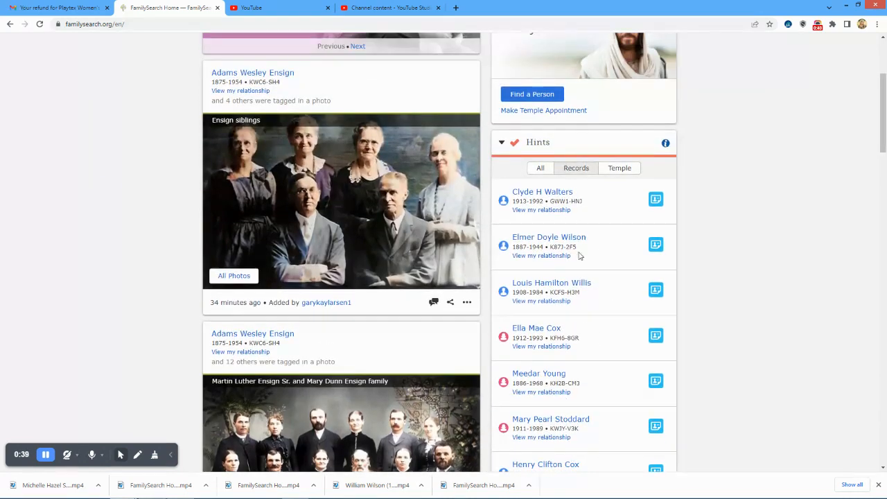
scroll(down, 3)
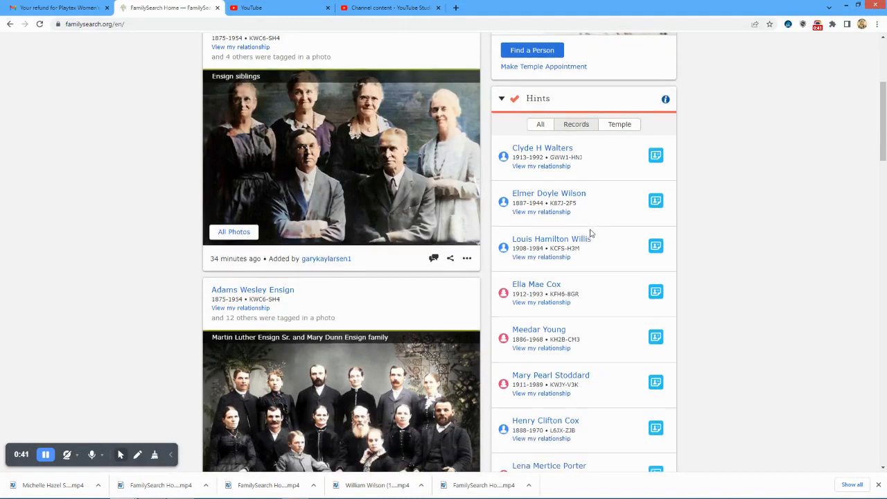
scroll(down, 3)
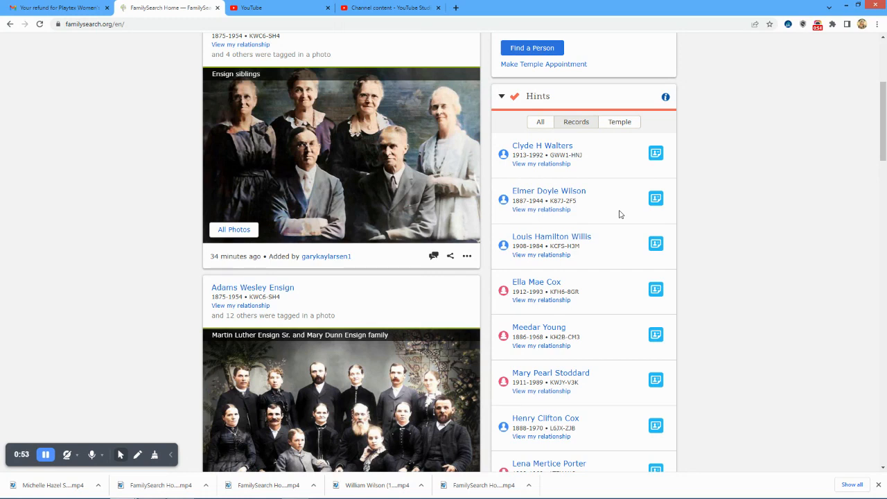
mouse_move(534, 152)
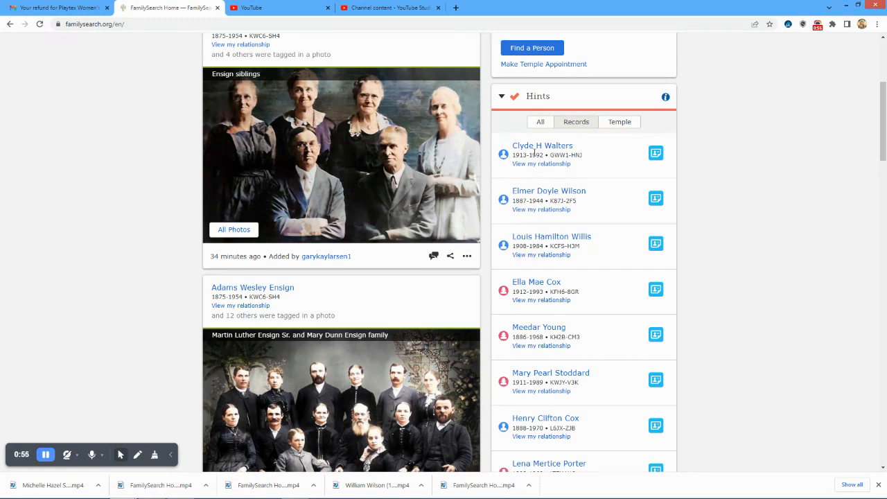
mouse_move(562, 239)
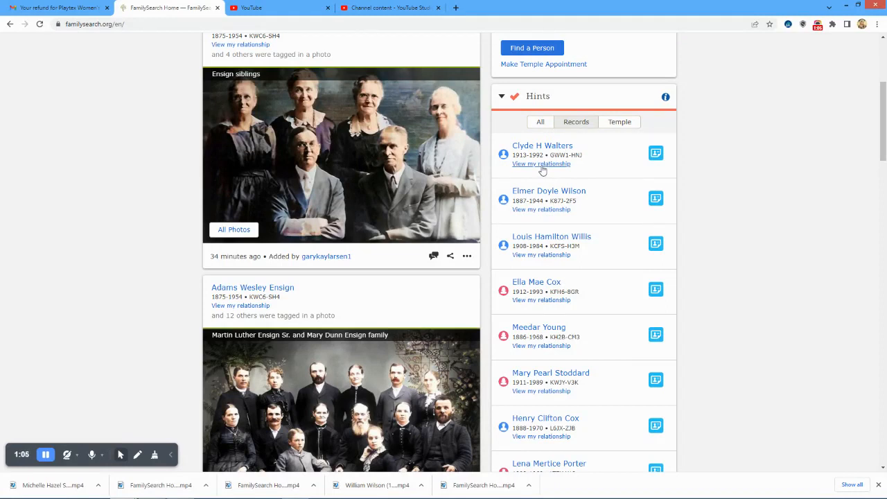
mouse_move(589, 168)
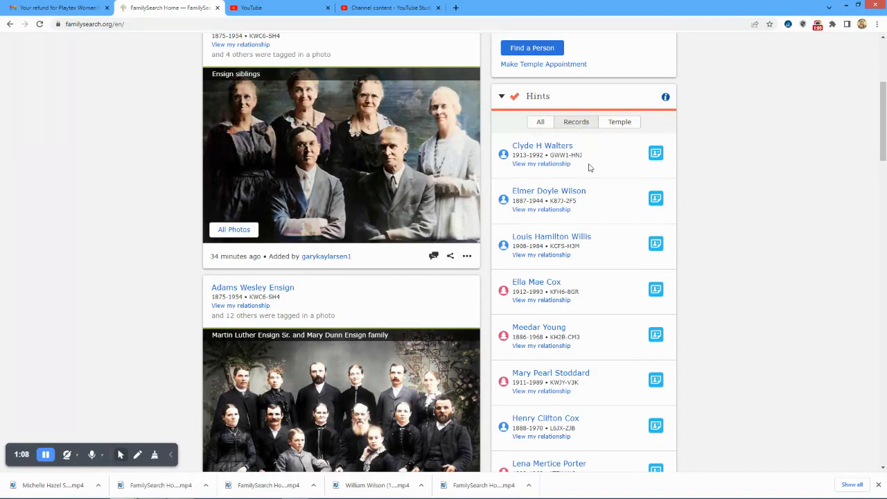
mouse_move(671, 147)
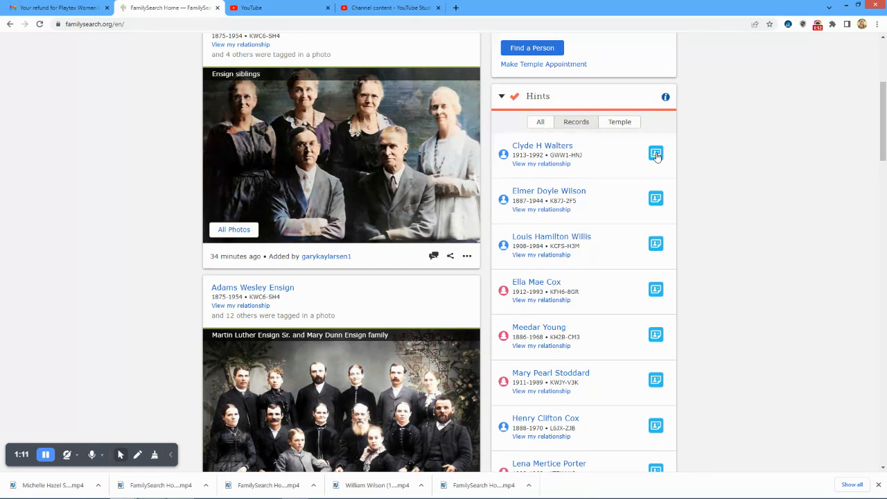
click(654, 154)
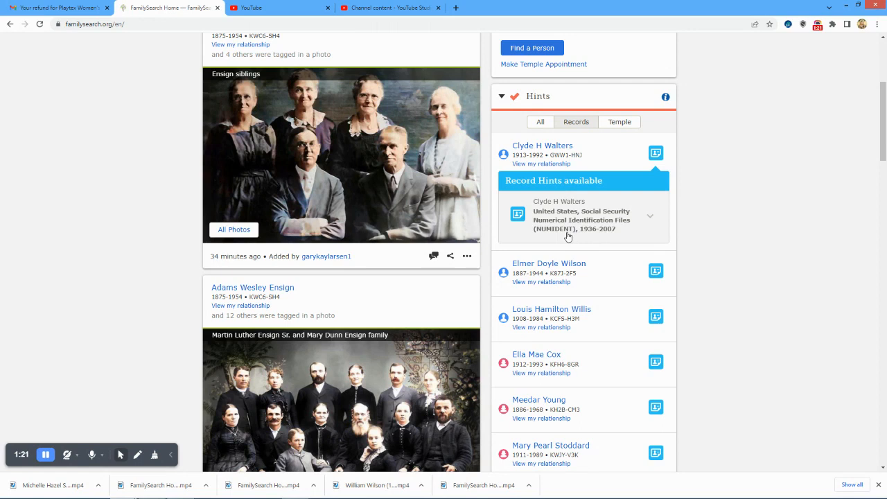
mouse_move(651, 222)
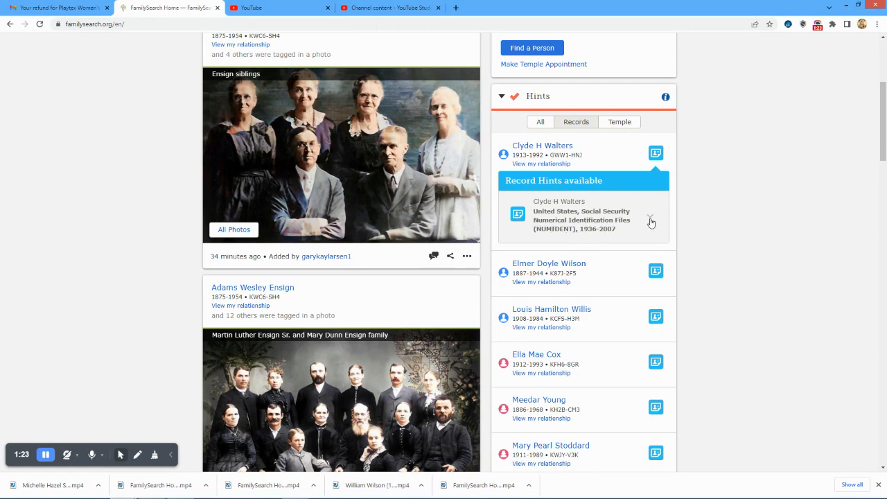
click(650, 221)
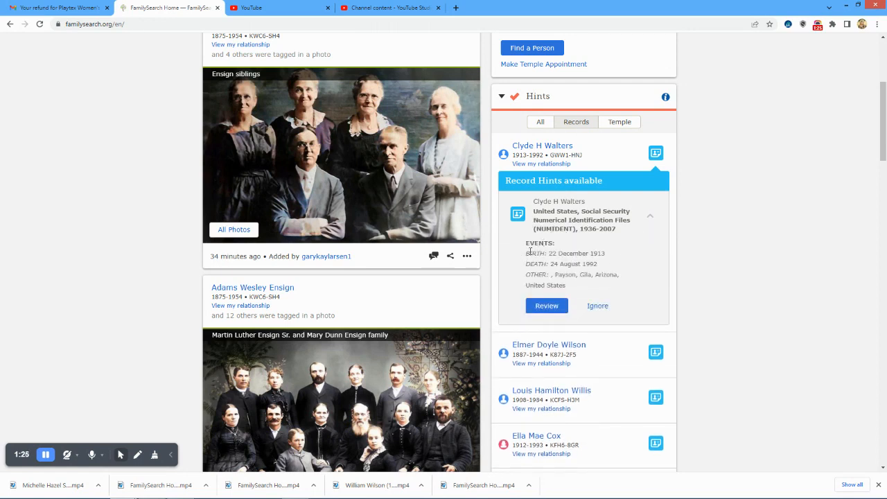
mouse_move(590, 285)
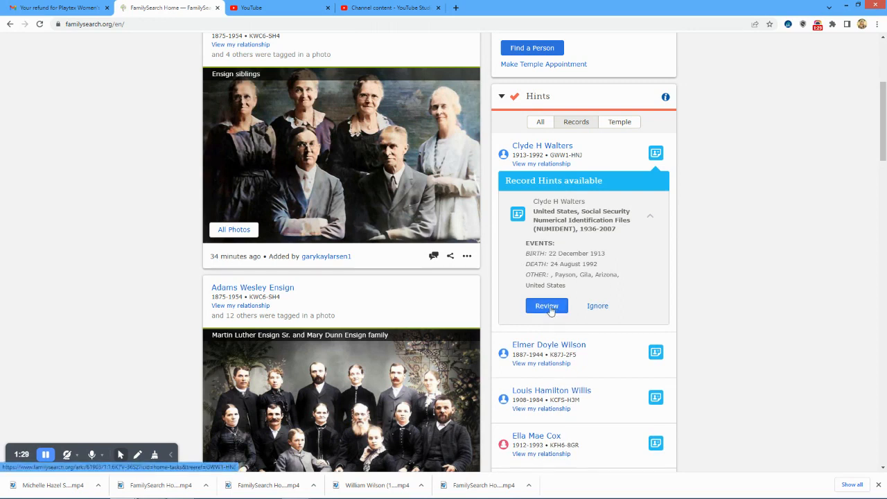
click(546, 306)
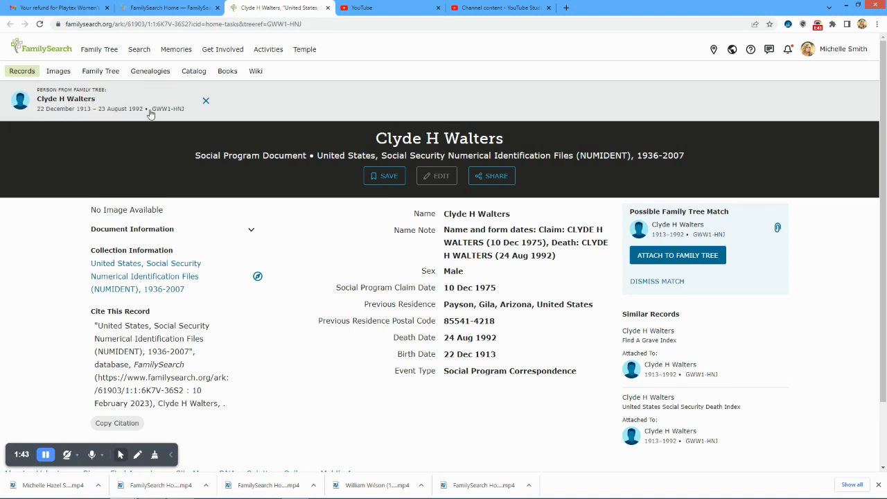
mouse_move(407, 131)
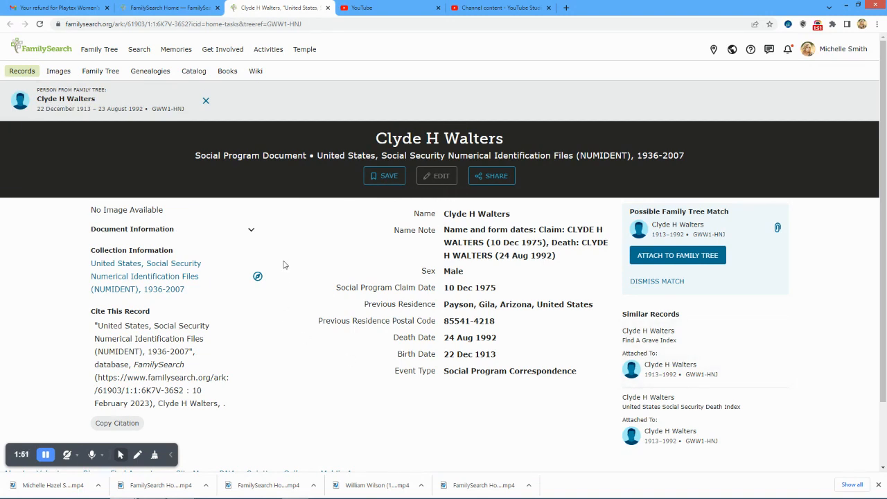
mouse_move(319, 186)
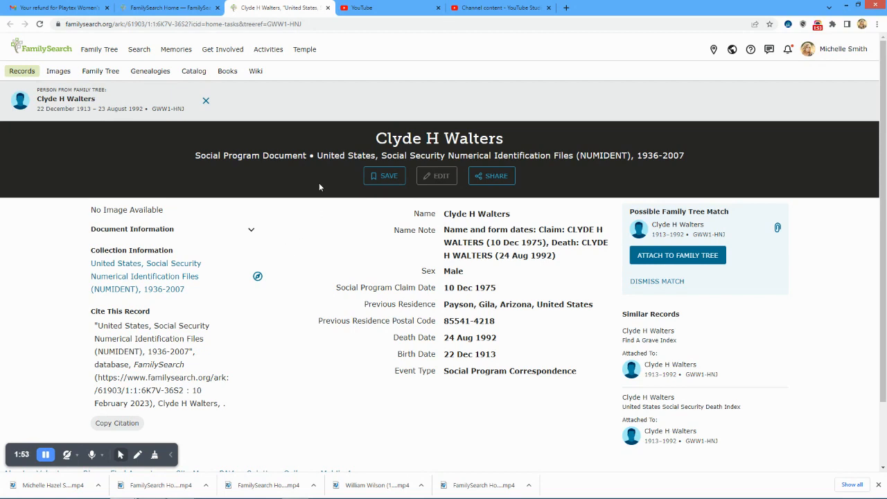
mouse_move(519, 226)
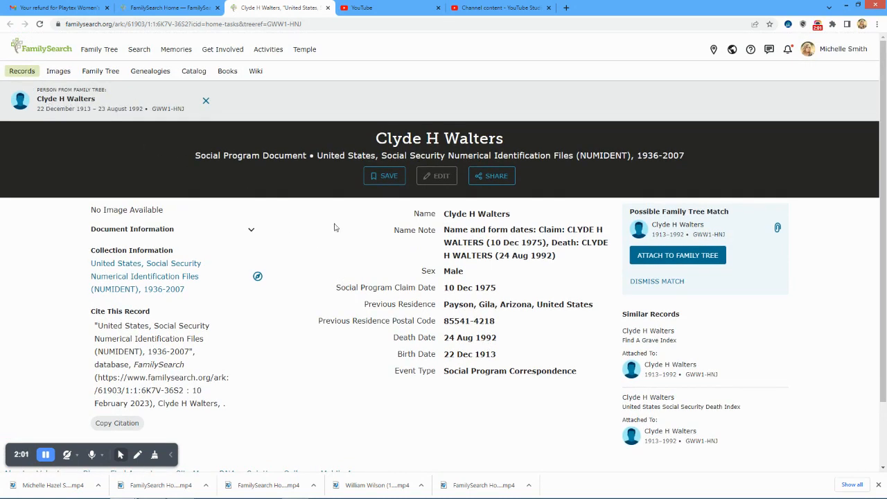
mouse_move(450, 211)
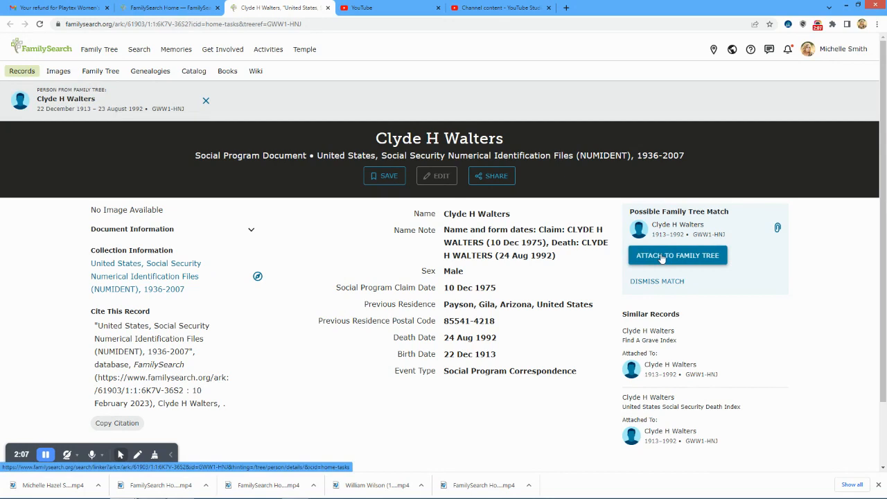
click(677, 255)
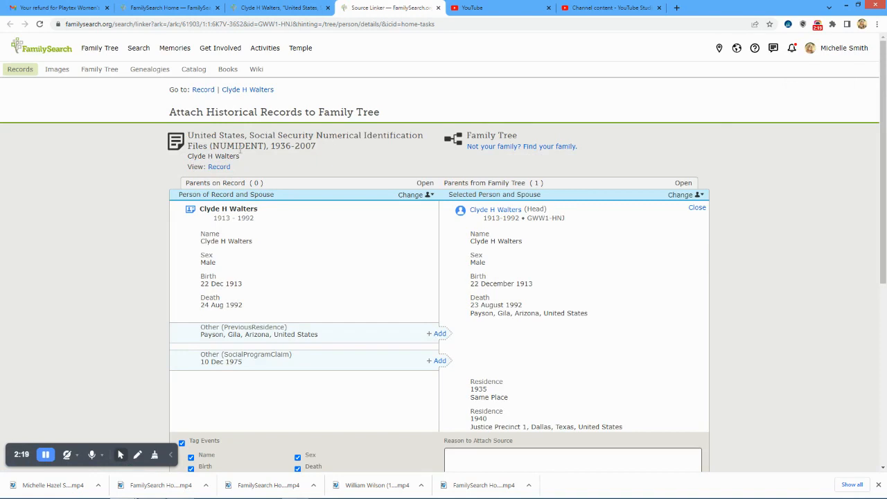
mouse_move(298, 161)
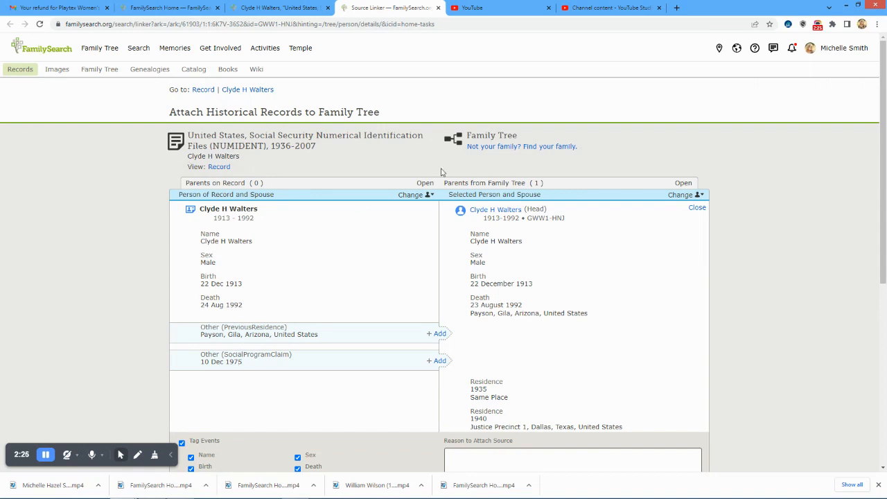
mouse_move(538, 347)
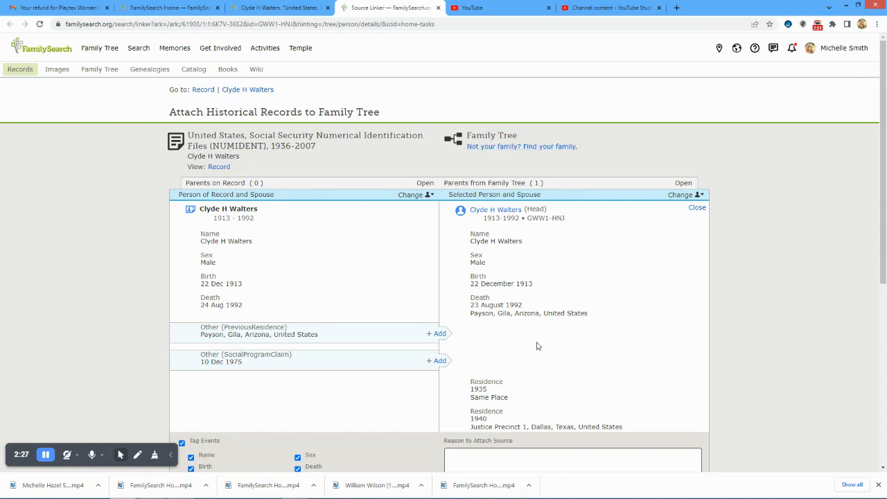
mouse_move(574, 253)
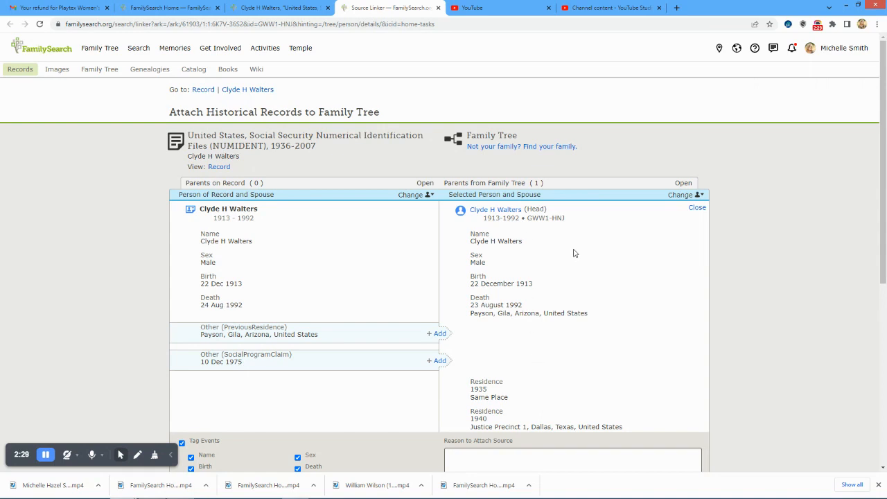
Compare the record with Clyde's tree profile and add the previous residence event
scroll(down, 3)
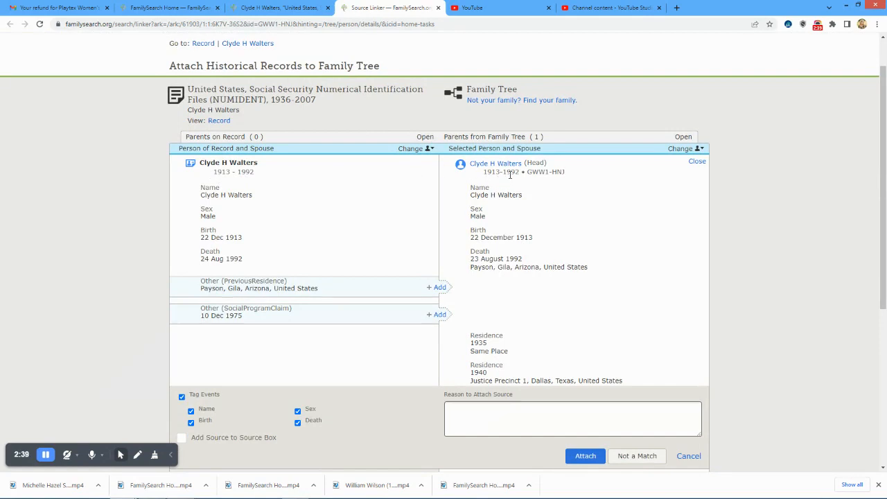
mouse_move(447, 207)
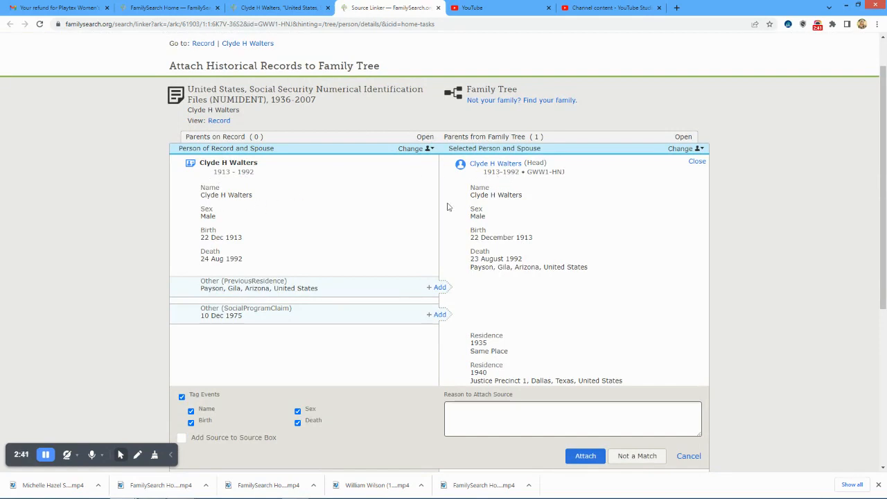
mouse_move(299, 248)
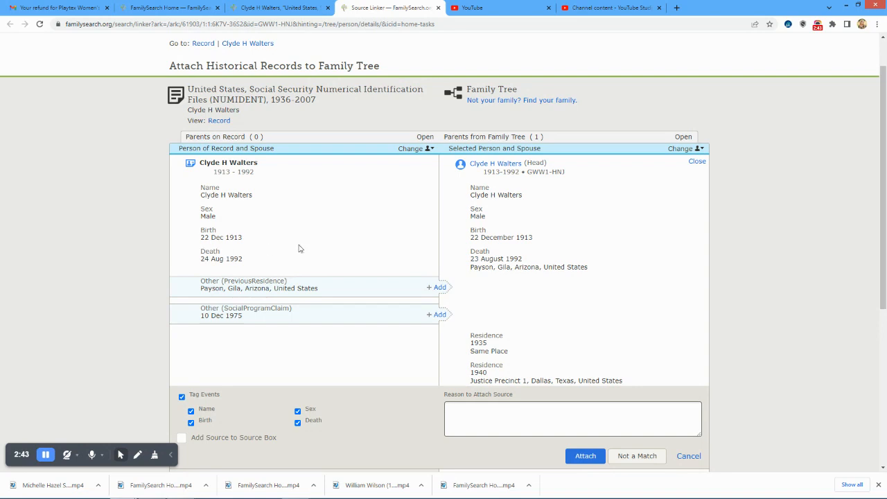
mouse_move(444, 247)
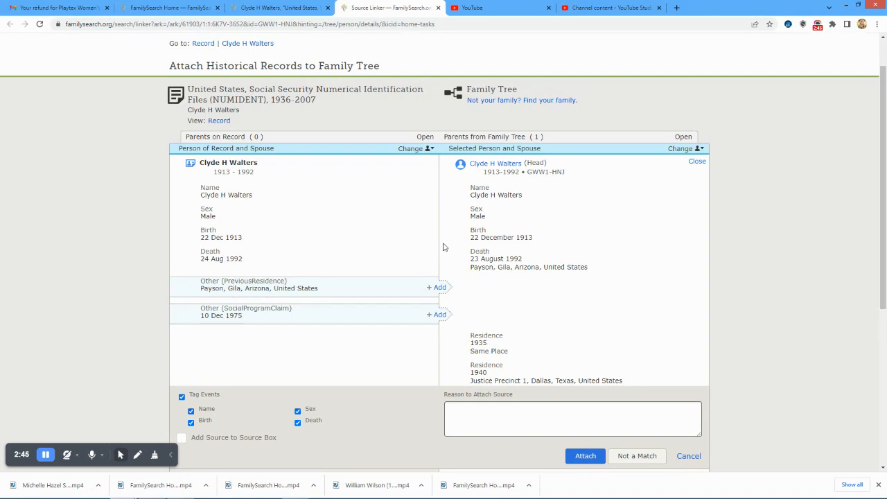
scroll(down, 3)
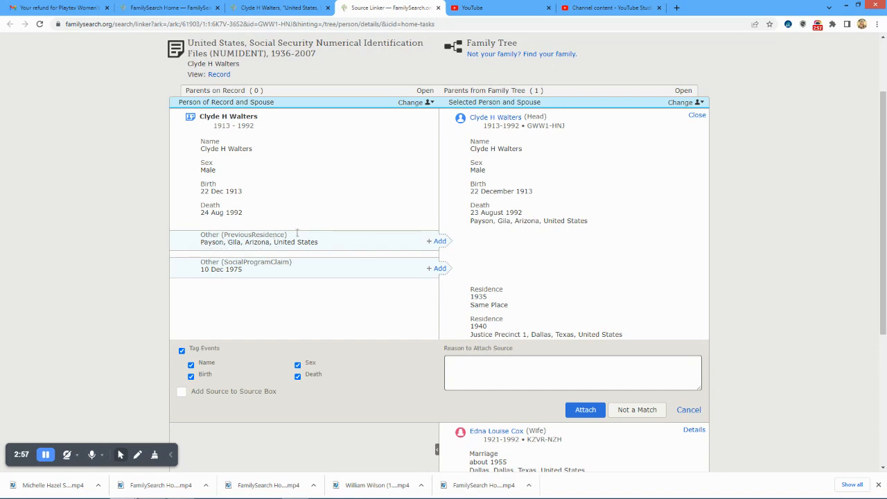
click(438, 241)
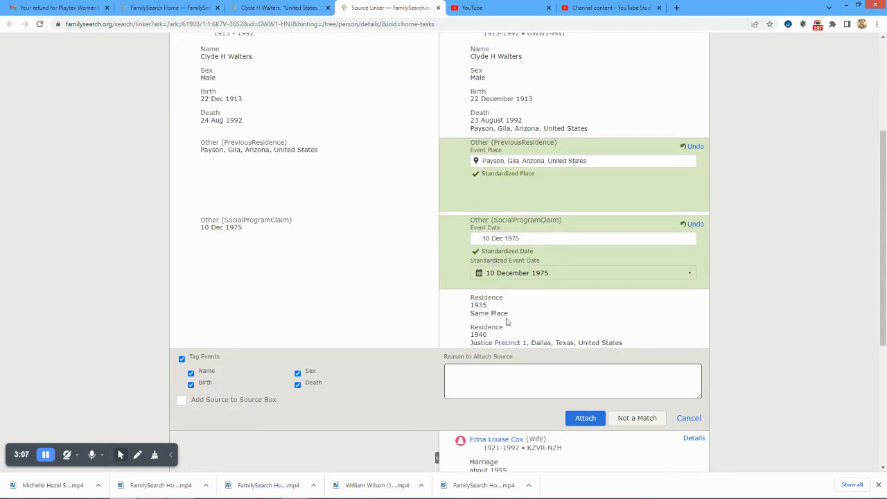
click(573, 380)
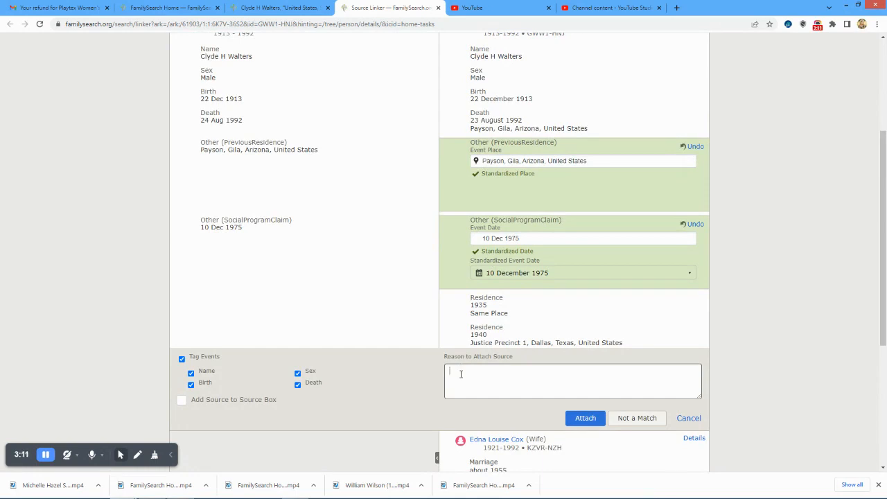
text(Record Match)
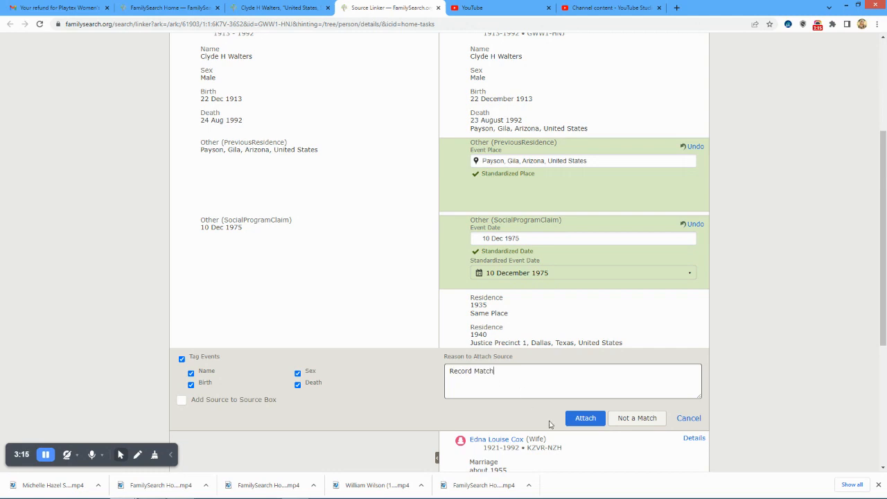
click(586, 419)
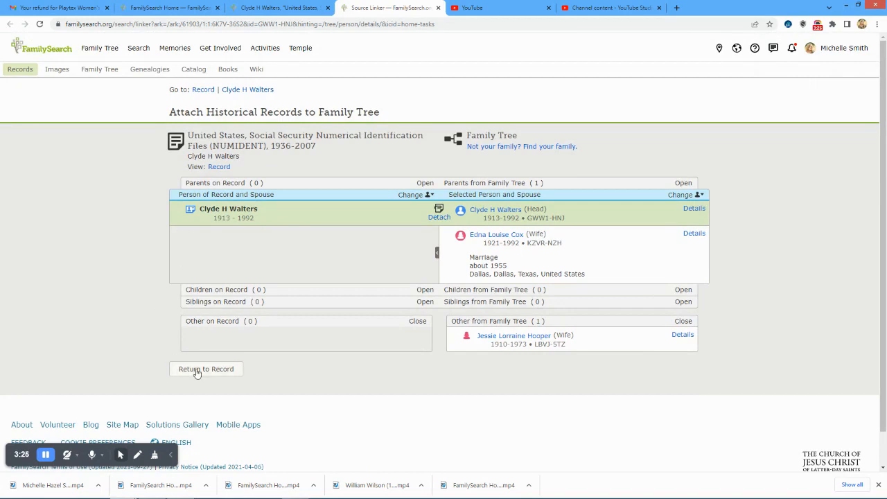
click(205, 369)
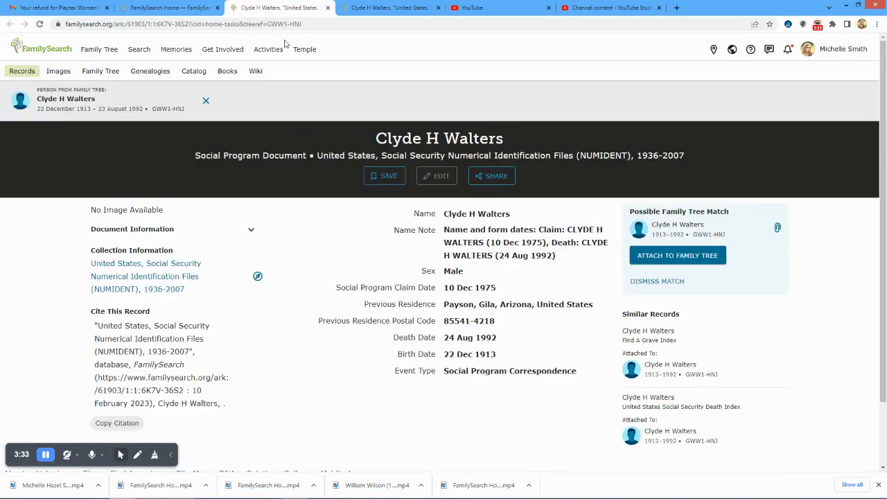
mouse_move(169, 8)
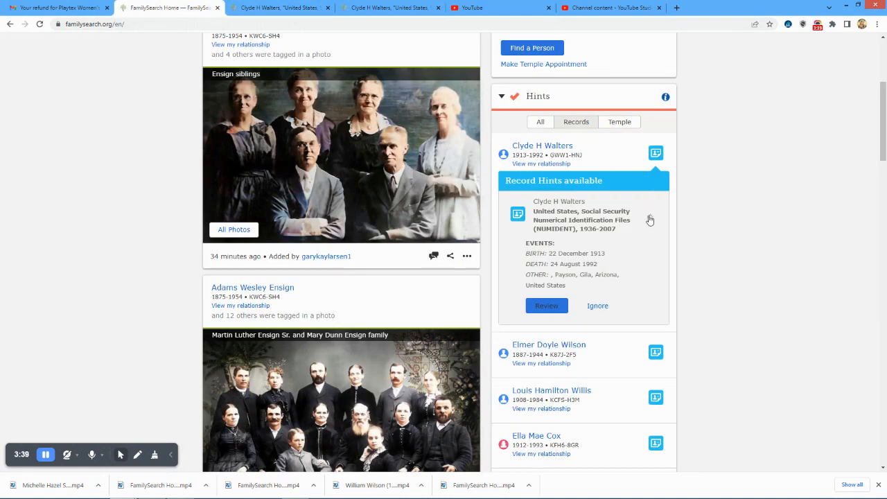
scroll(down, 3)
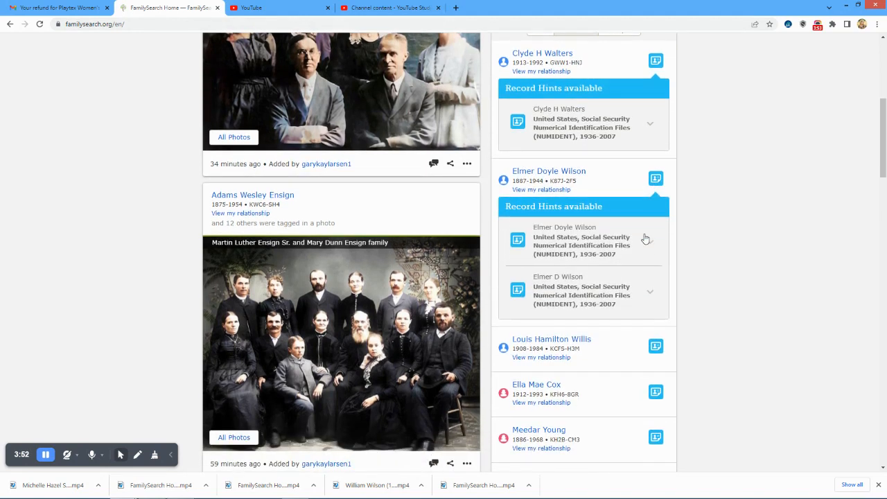
mouse_move(608, 244)
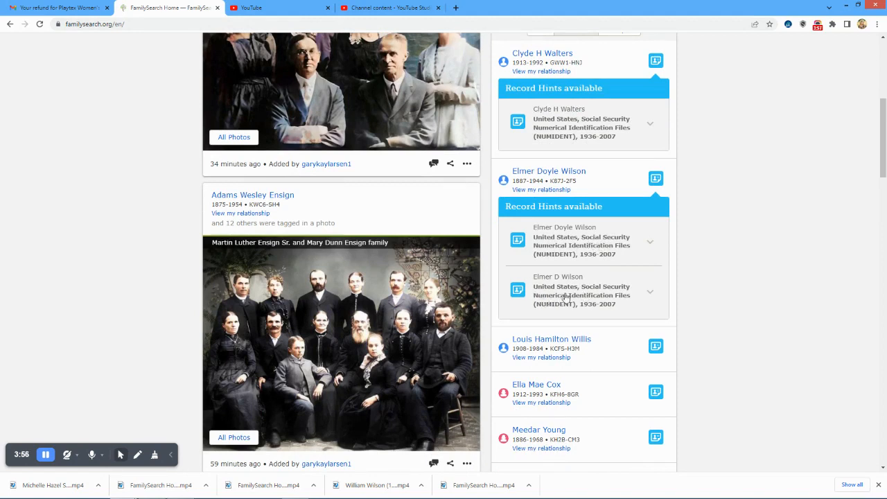
mouse_move(652, 245)
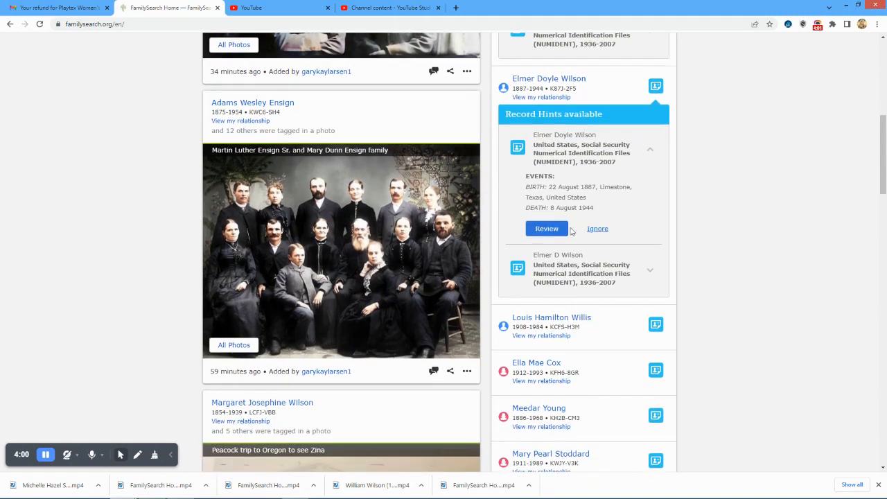
click(546, 229)
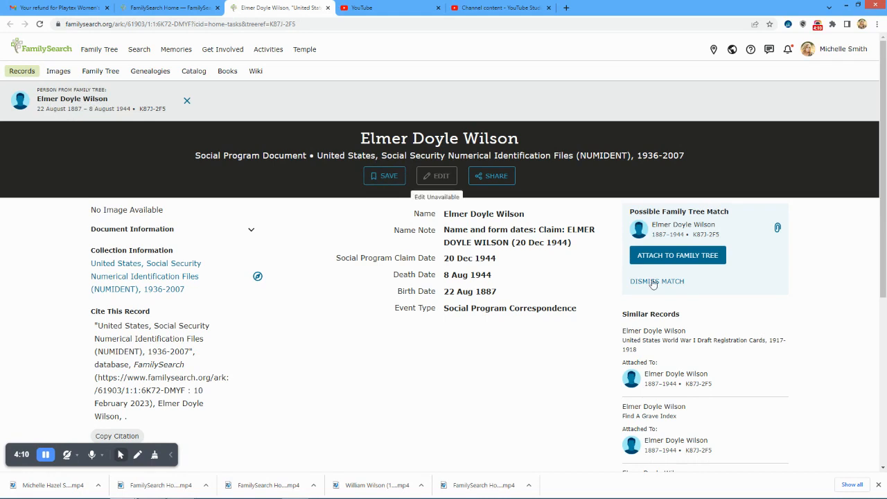
click(677, 255)
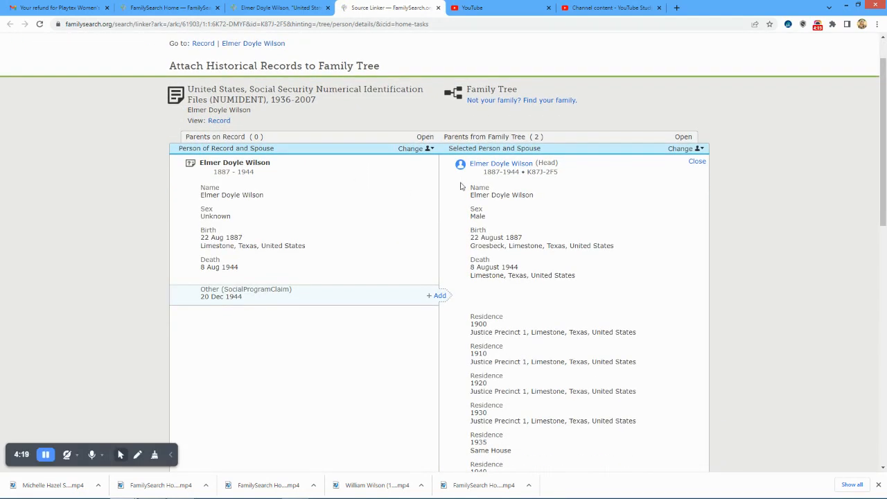
mouse_move(244, 216)
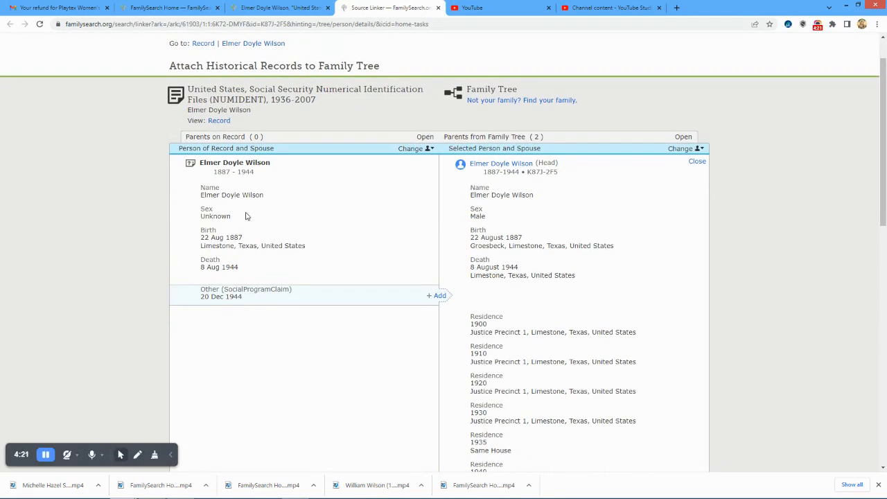
mouse_move(222, 228)
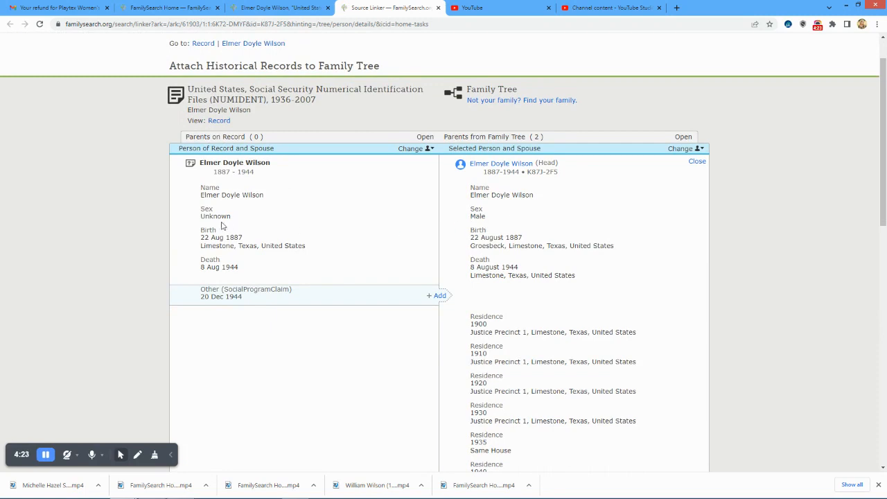
mouse_move(211, 219)
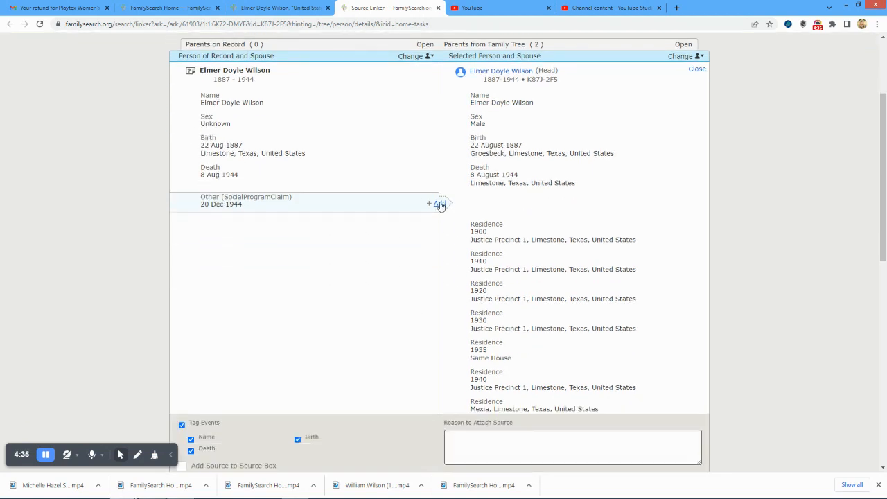
scroll(down, 3)
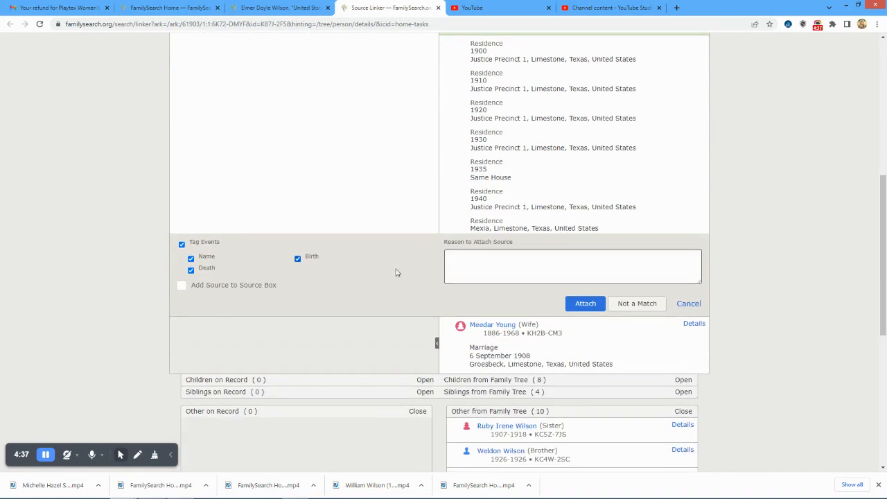
text(M)
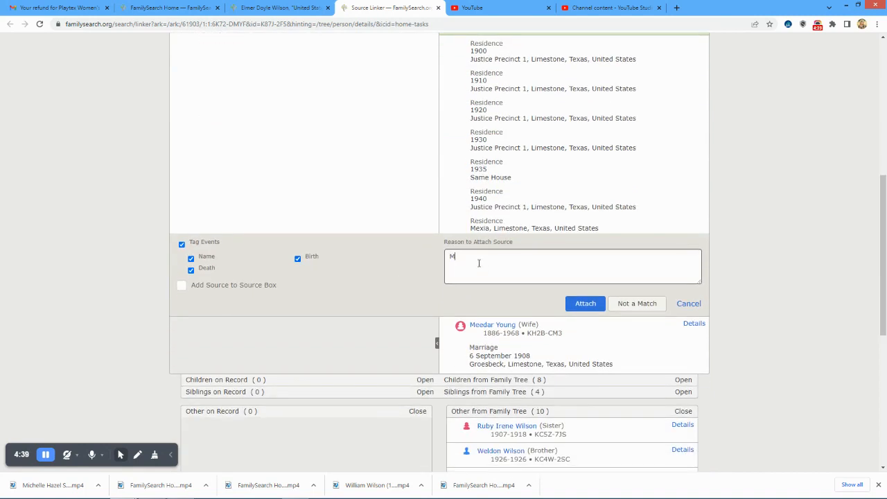
text(atching records)
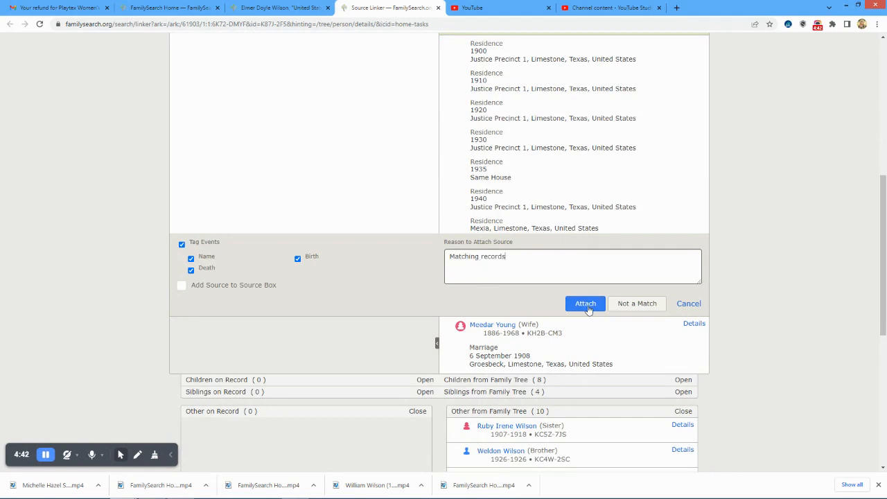
click(585, 303)
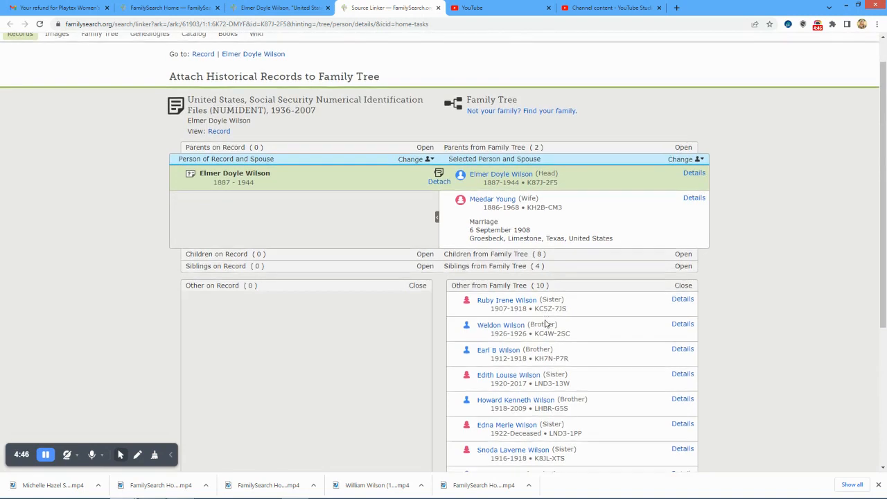
scroll(down, 3)
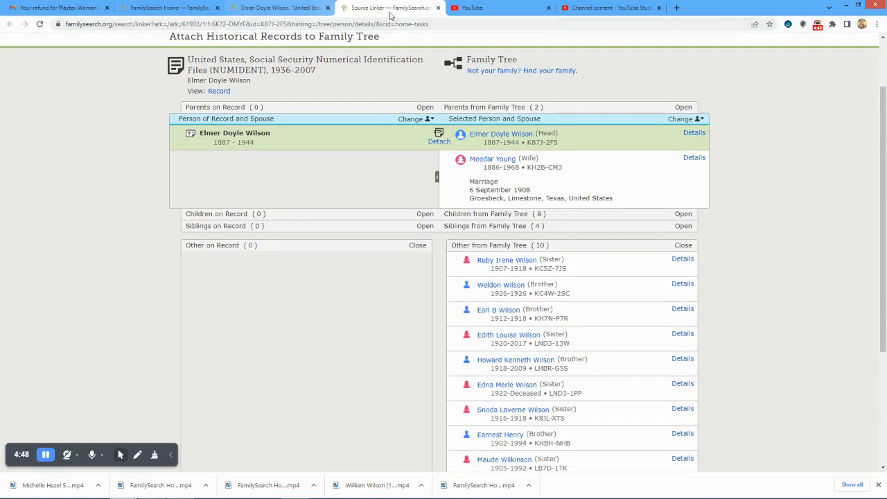
click(278, 8)
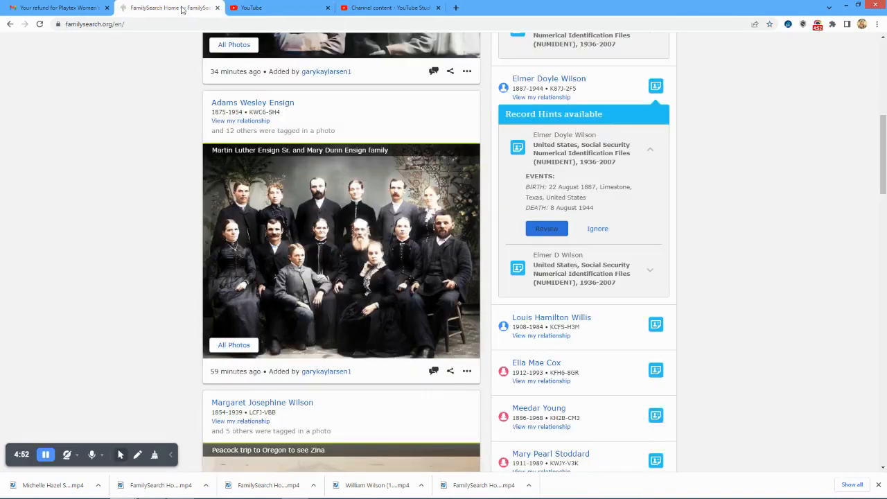
mouse_move(194, 143)
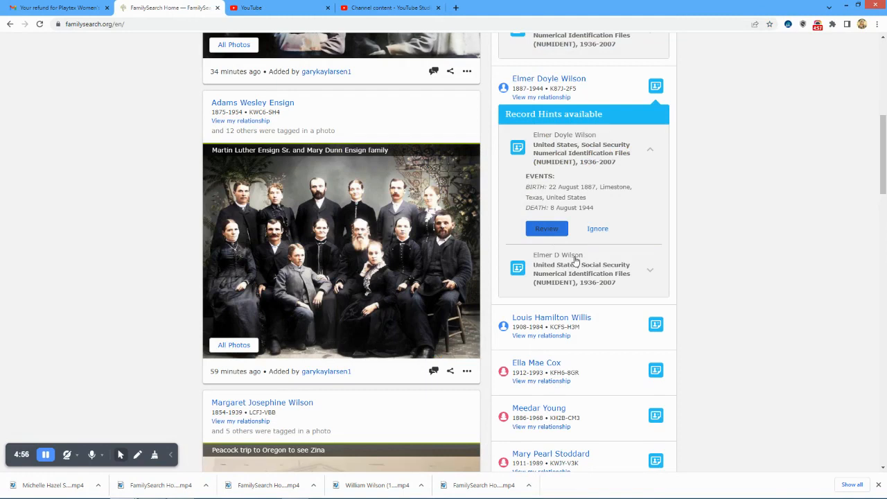
mouse_move(652, 276)
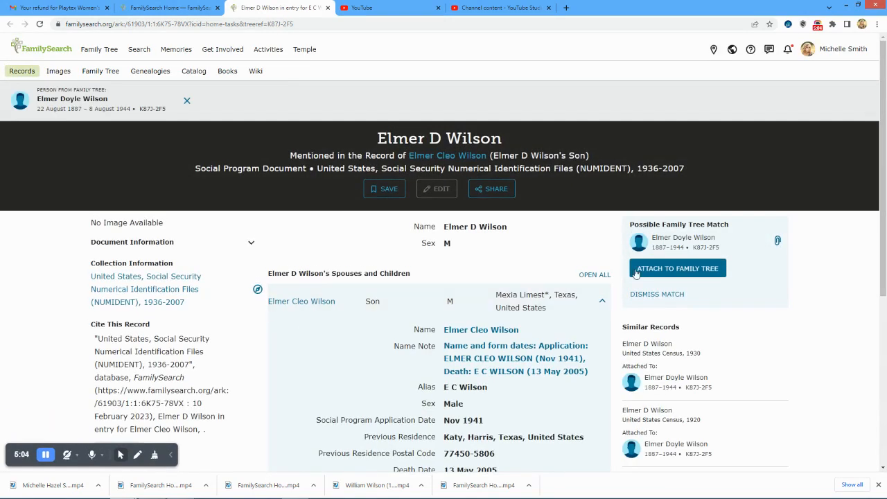
click(677, 269)
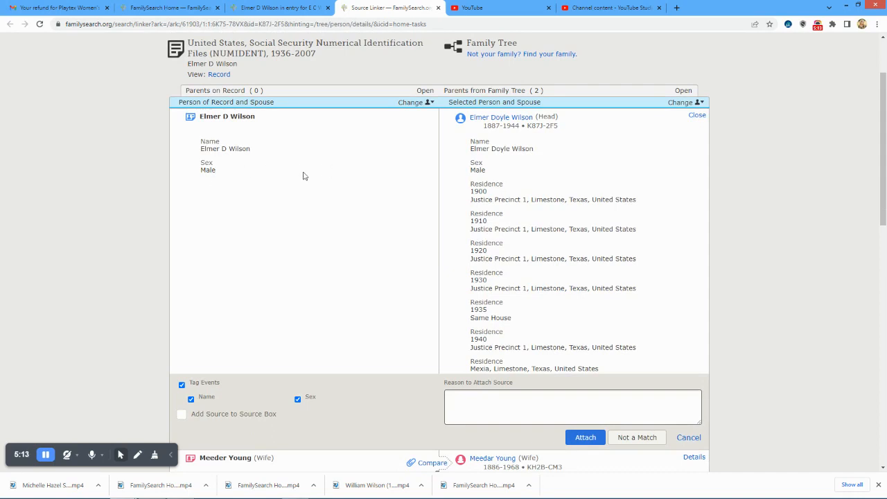
mouse_move(258, 197)
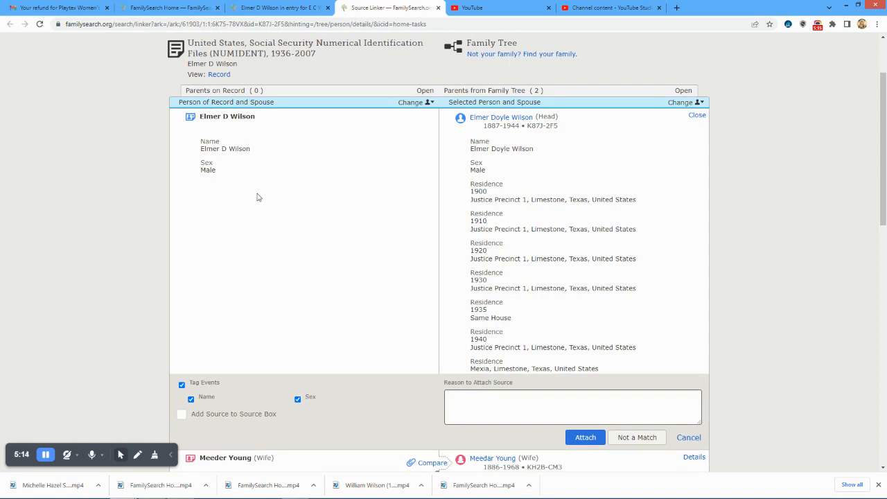
mouse_move(438, 186)
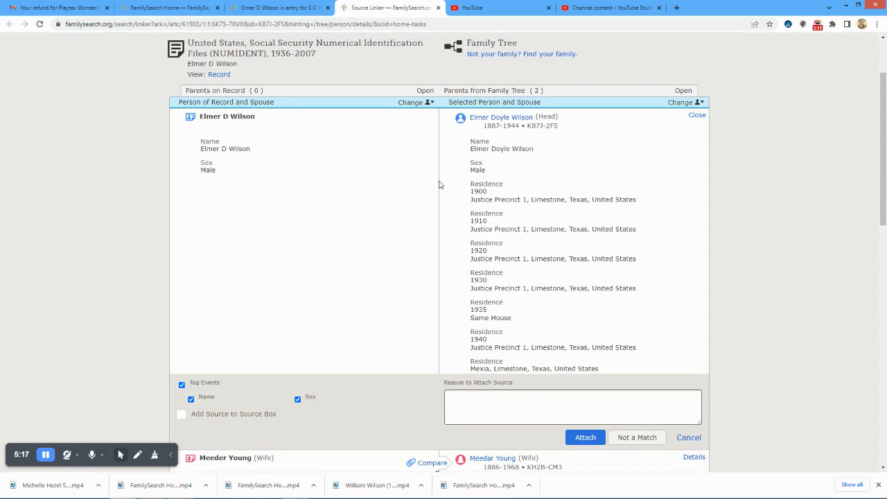
scroll(down, 3)
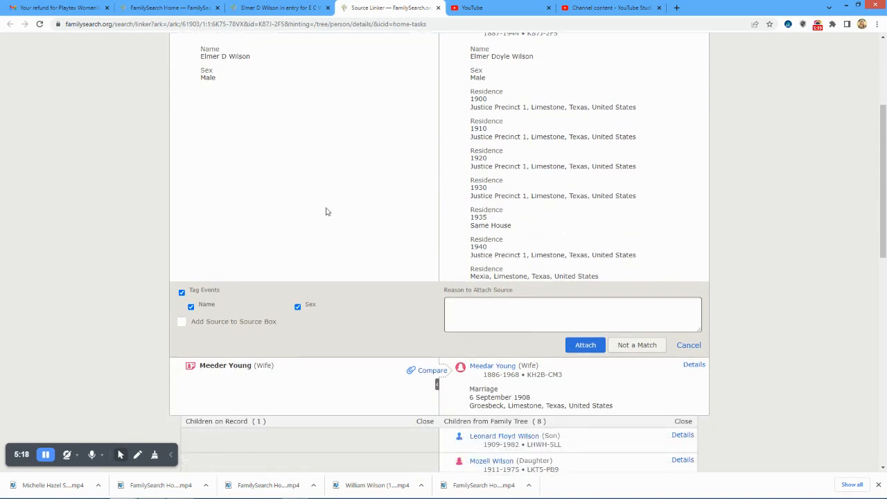
scroll(down, 3)
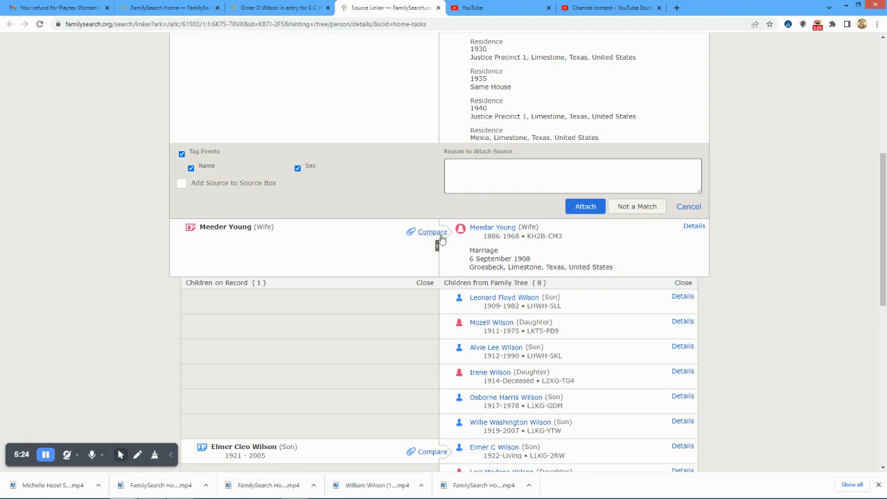
scroll(up, 3)
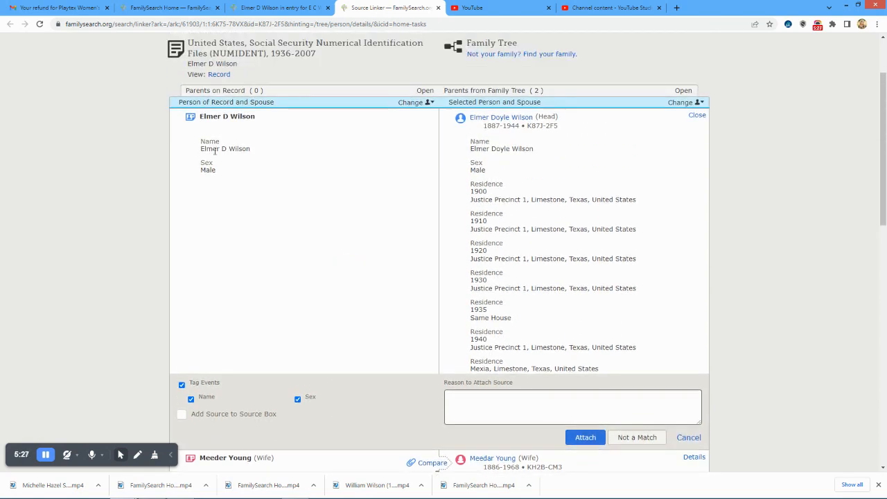
scroll(down, 3)
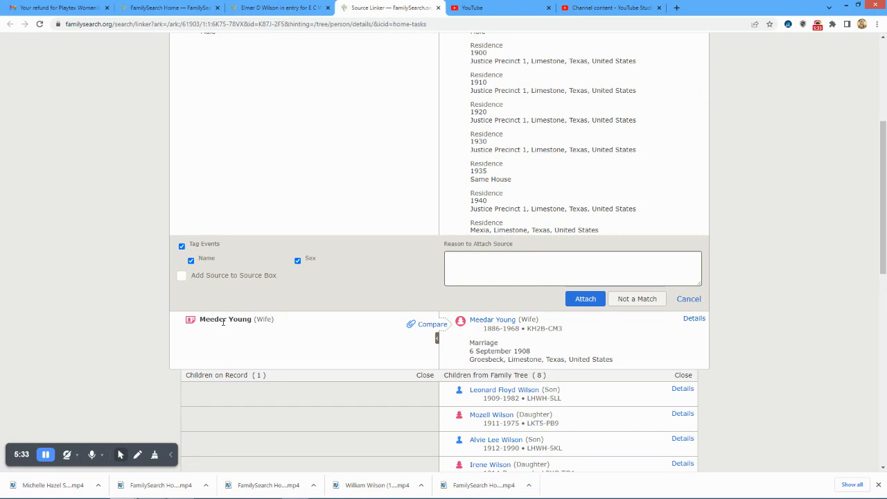
mouse_move(360, 210)
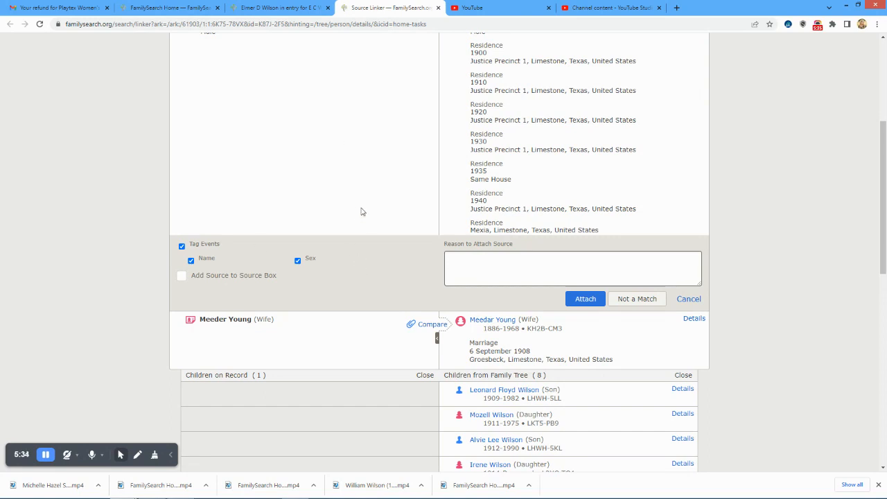
scroll(up, 3)
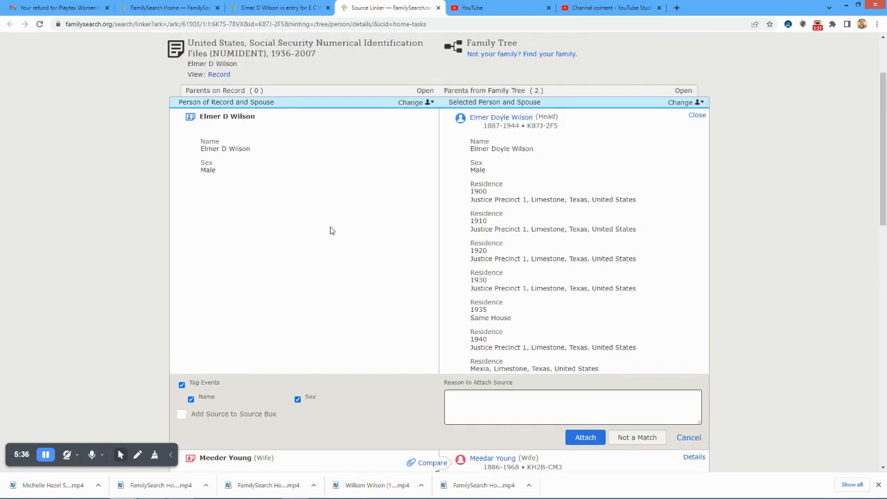
scroll(down, 3)
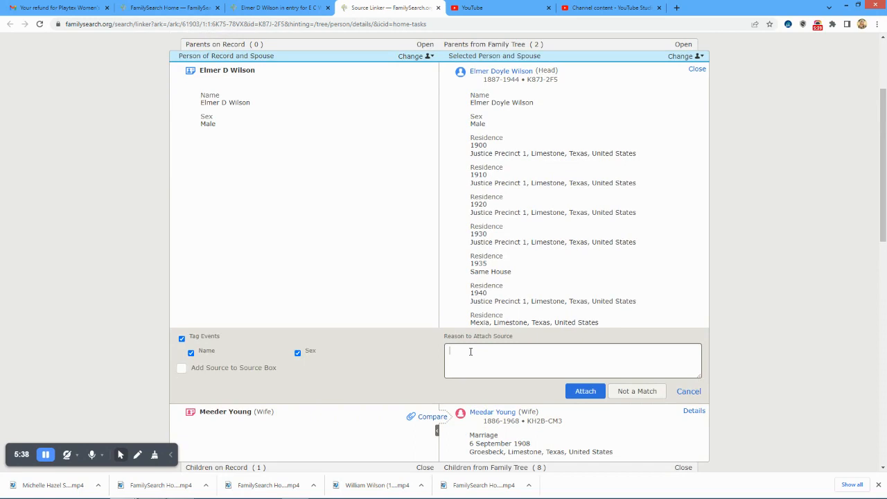
text(Match)
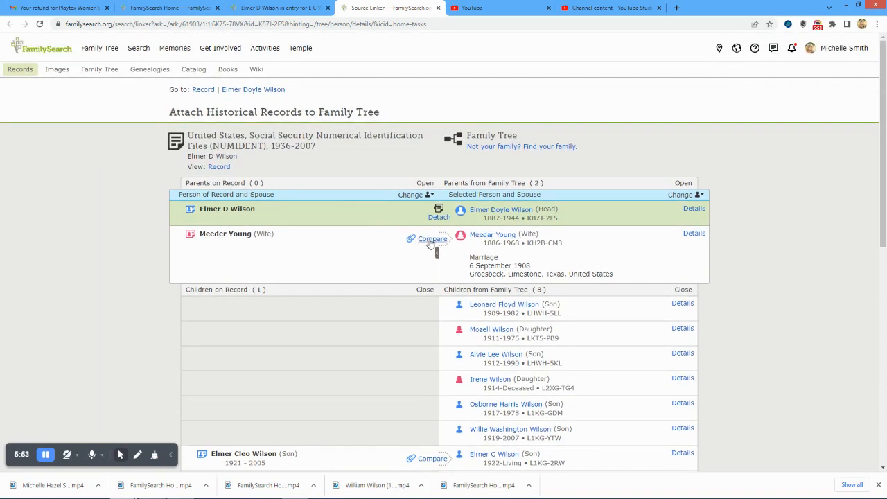
click(432, 238)
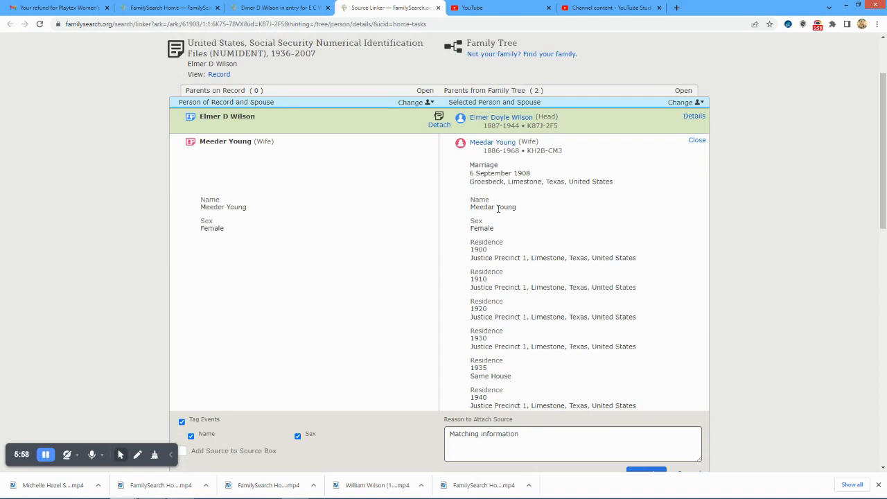
scroll(down, 3)
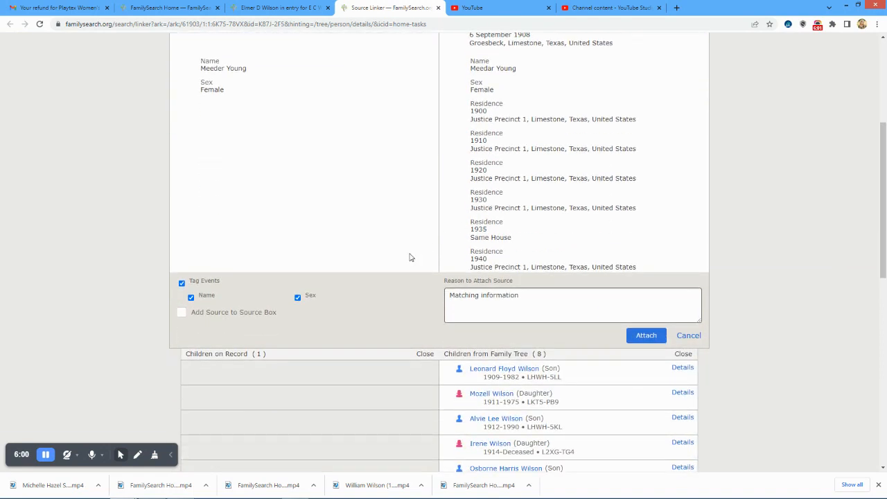
scroll(down, 3)
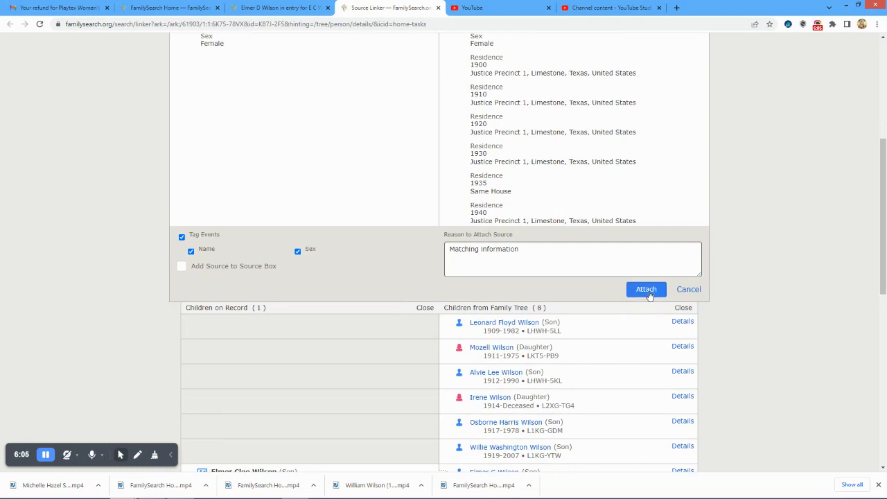
click(647, 290)
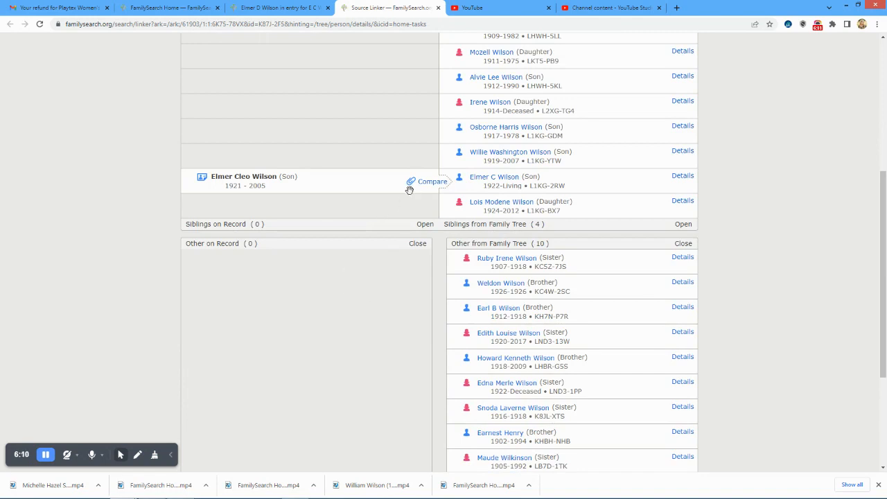
click(429, 181)
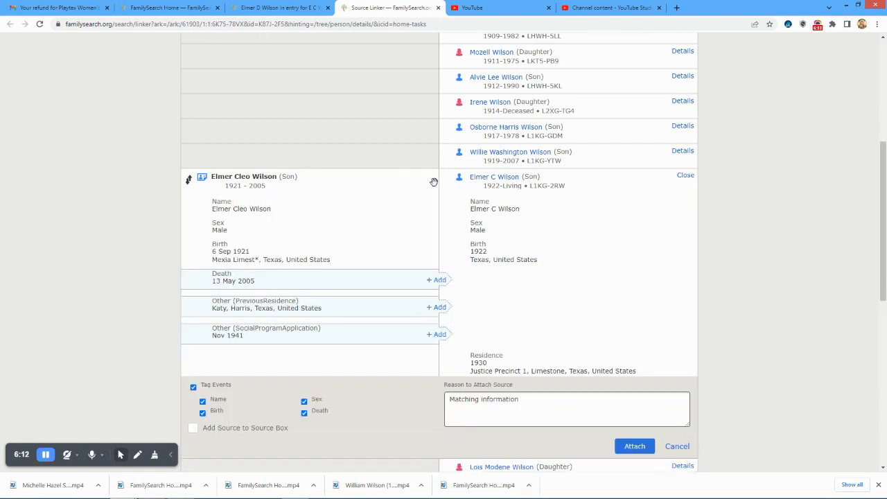
scroll(down, 3)
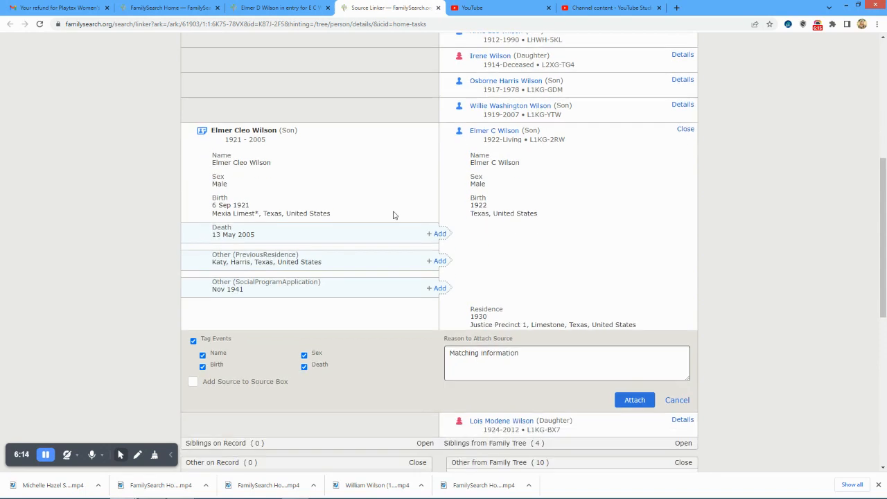
mouse_move(461, 142)
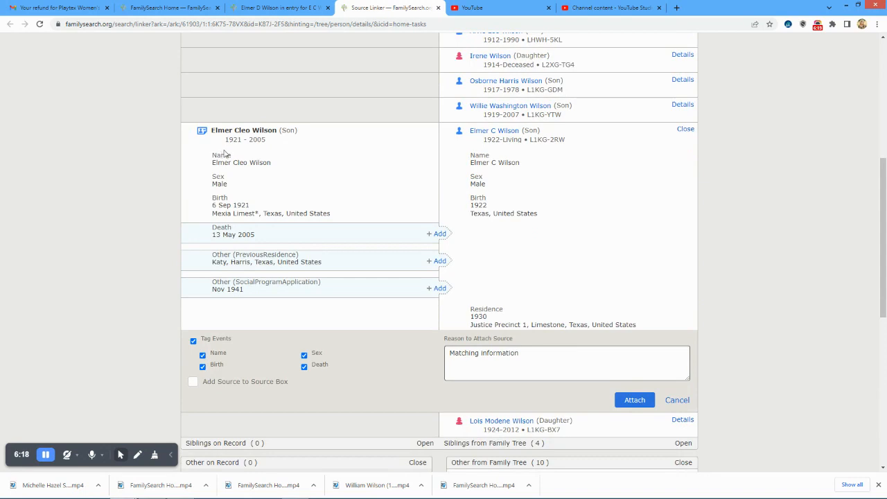
mouse_move(499, 143)
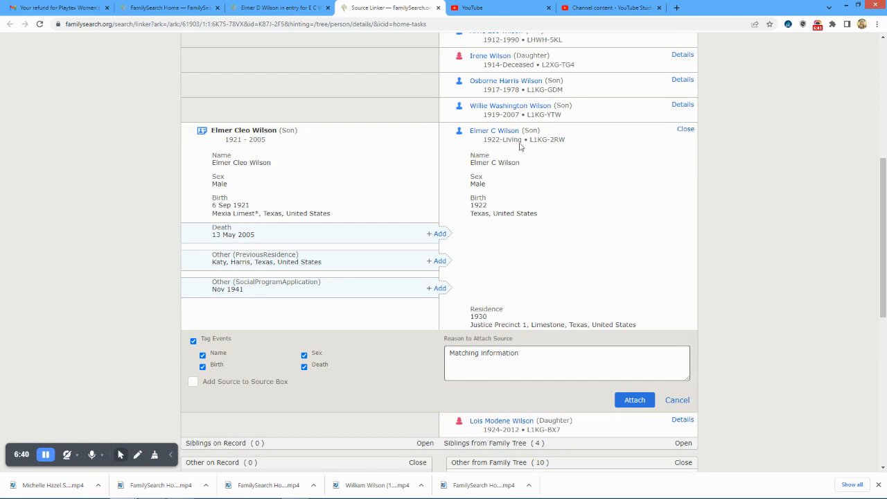
scroll(down, 3)
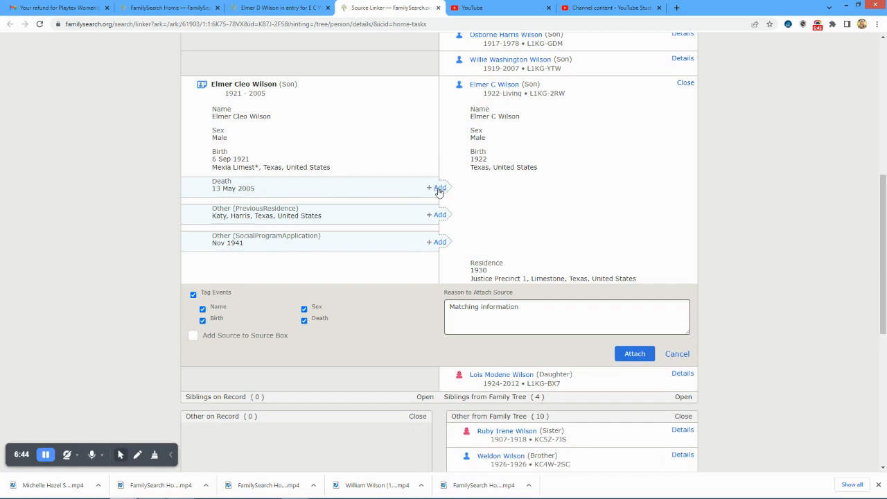
mouse_move(332, 191)
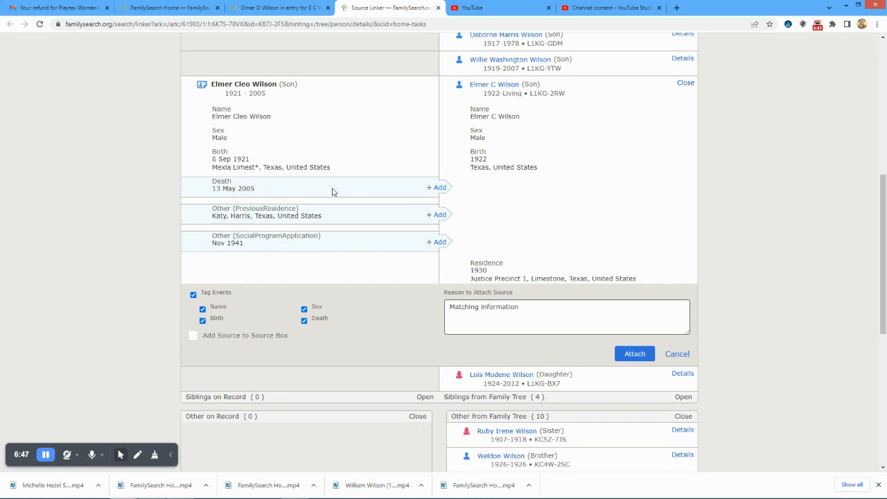
scroll(down, 3)
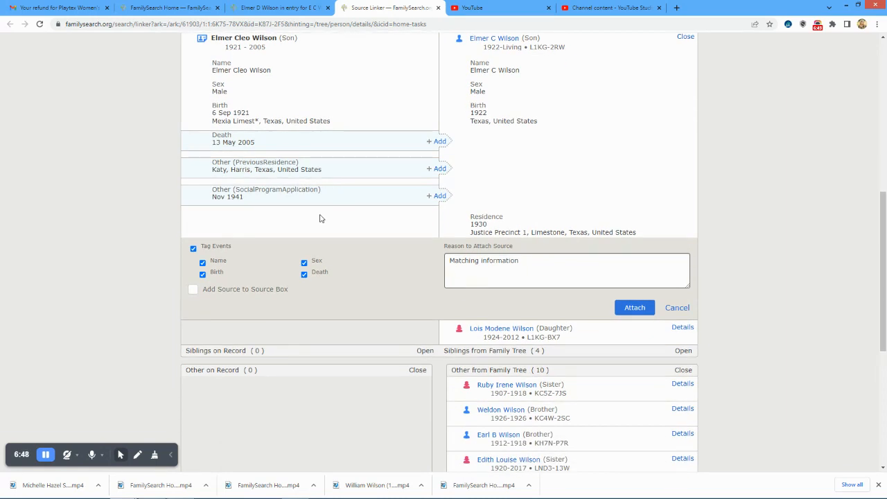
mouse_move(439, 141)
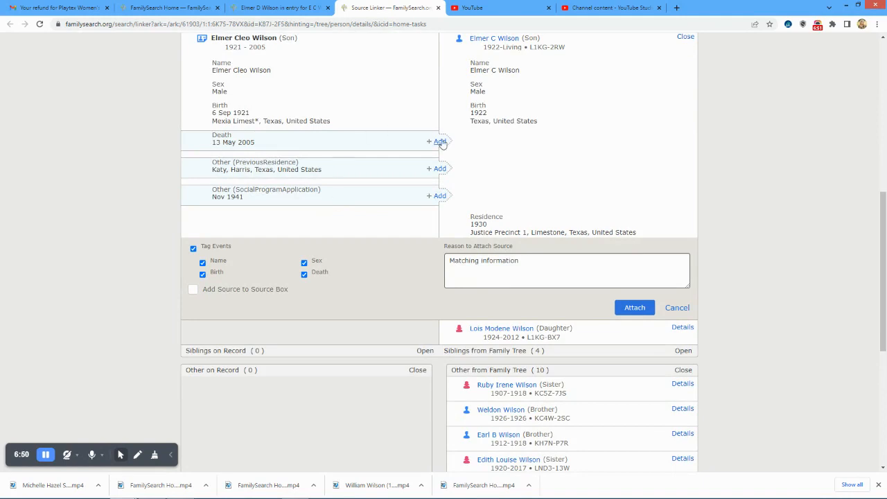
click(439, 142)
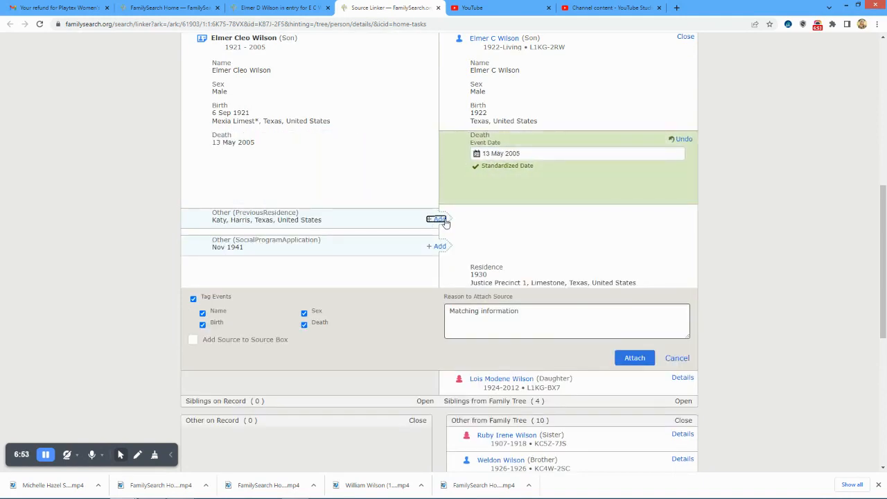
click(436, 219)
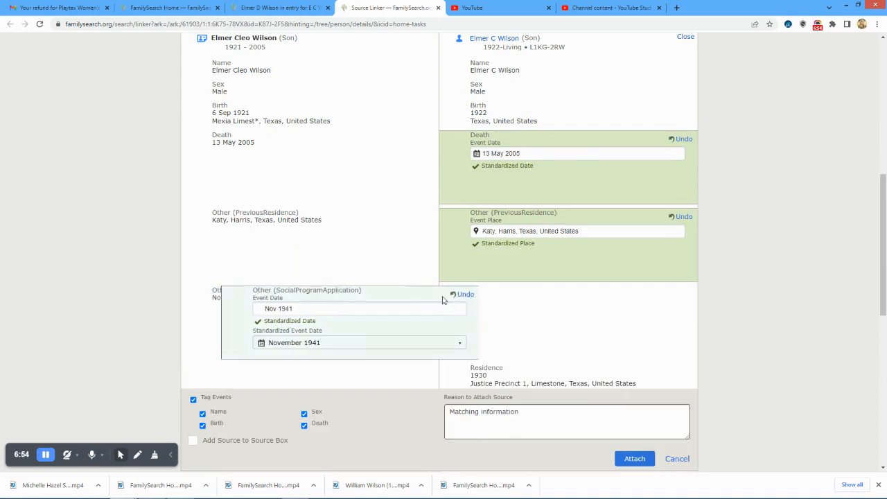
scroll(down, 3)
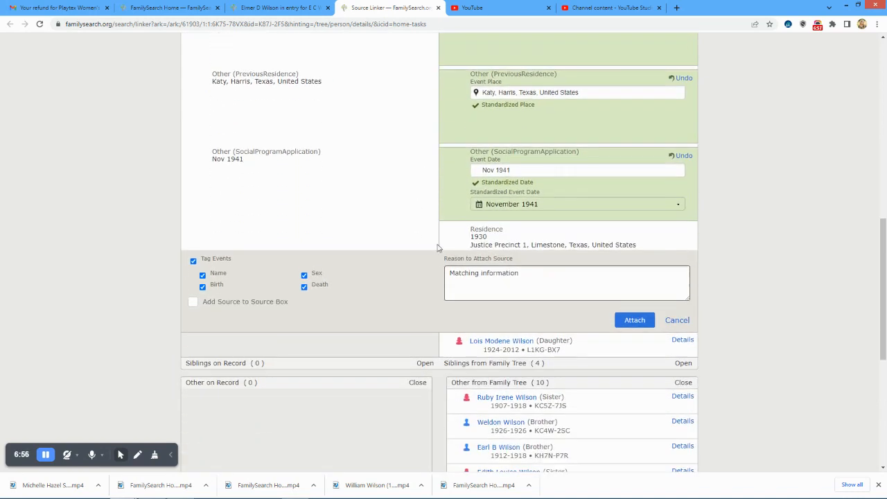
scroll(down, 3)
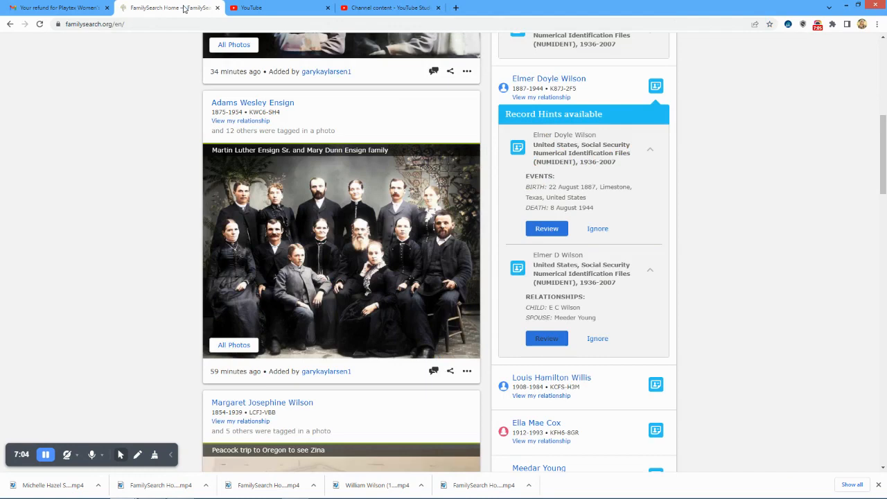
Scroll the home page to the Record Hints panel listing further hints below Elmer's
scroll(down, 3)
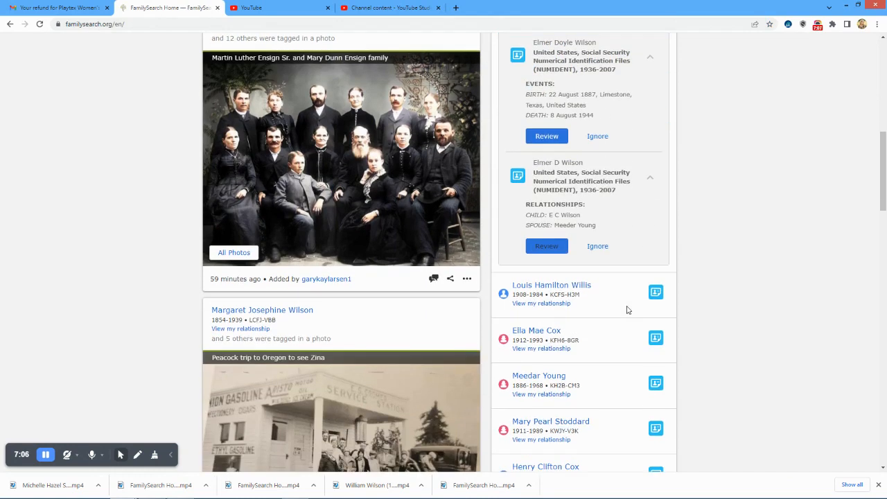